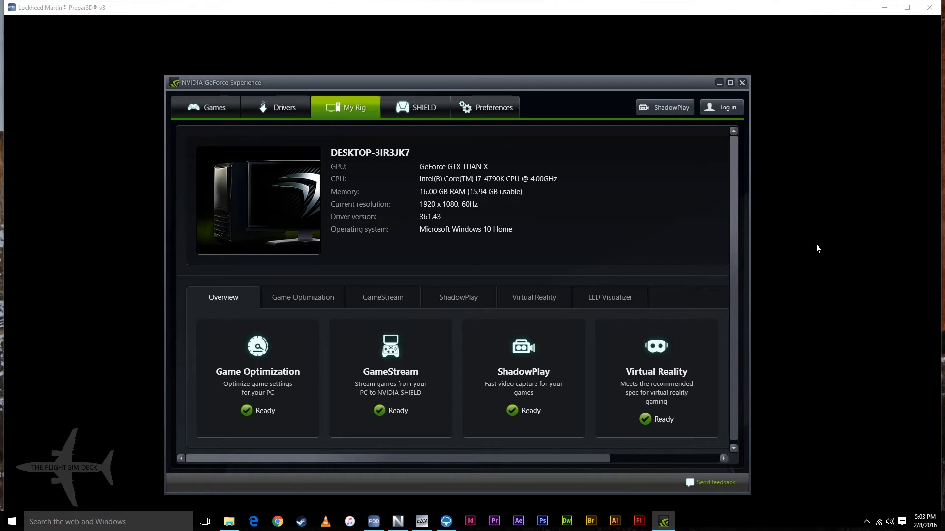
{"action": "mouse_move", "coordinate": [563, 247]}
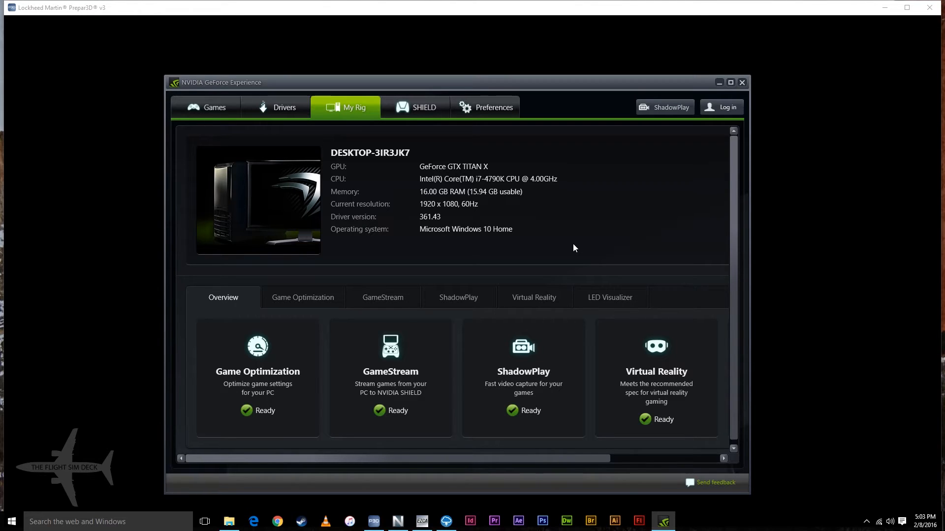
{"action": "mouse_move", "coordinate": [536, 246]}
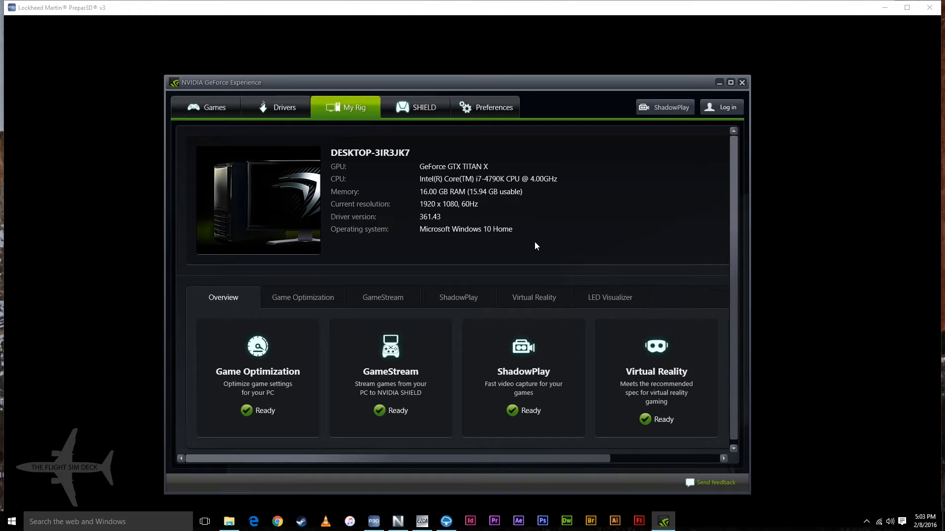
{"action": "mouse_move", "coordinate": [500, 182]}
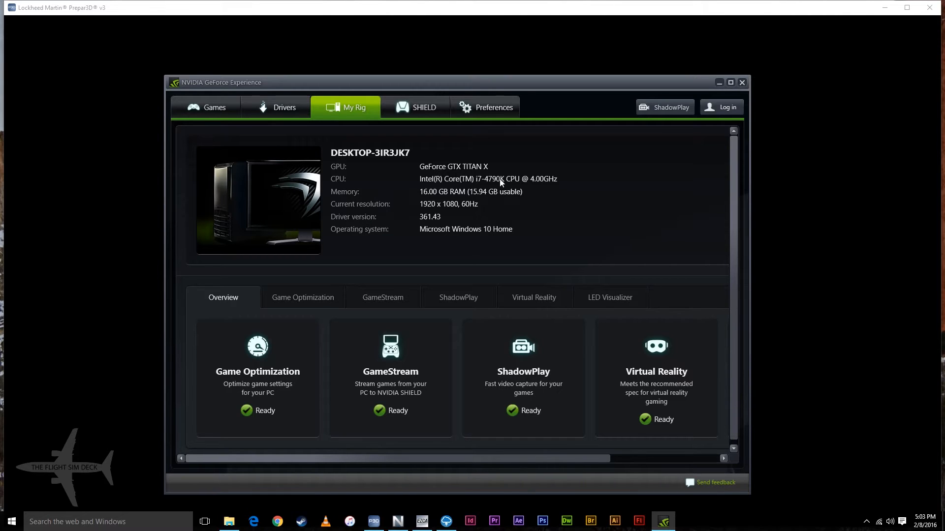
{"action": "mouse_move", "coordinate": [517, 172]}
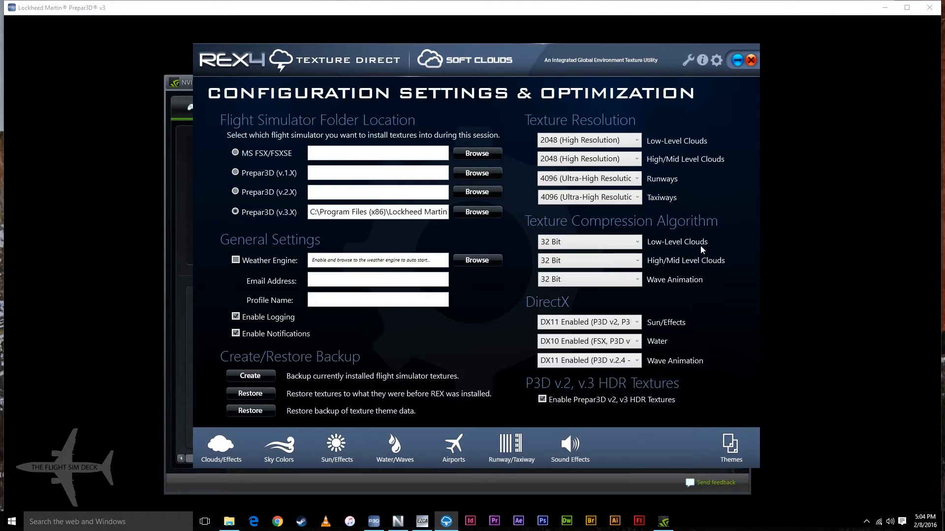
{"action": "mouse_move", "coordinate": [716, 141]}
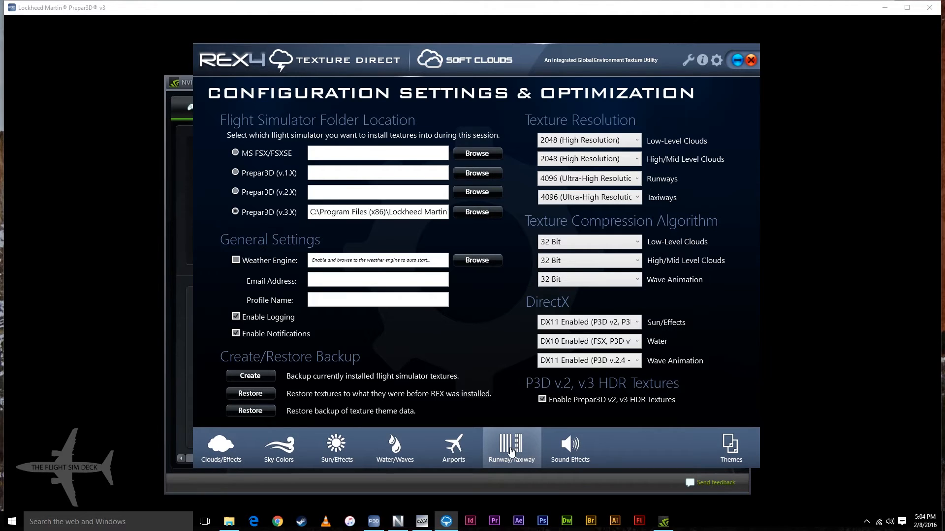
- Show the Runway/Taxiway texture sets, previewing Set 01 Asphalt Heavy Use
{"action": "left_click", "coordinate": [511, 448]}
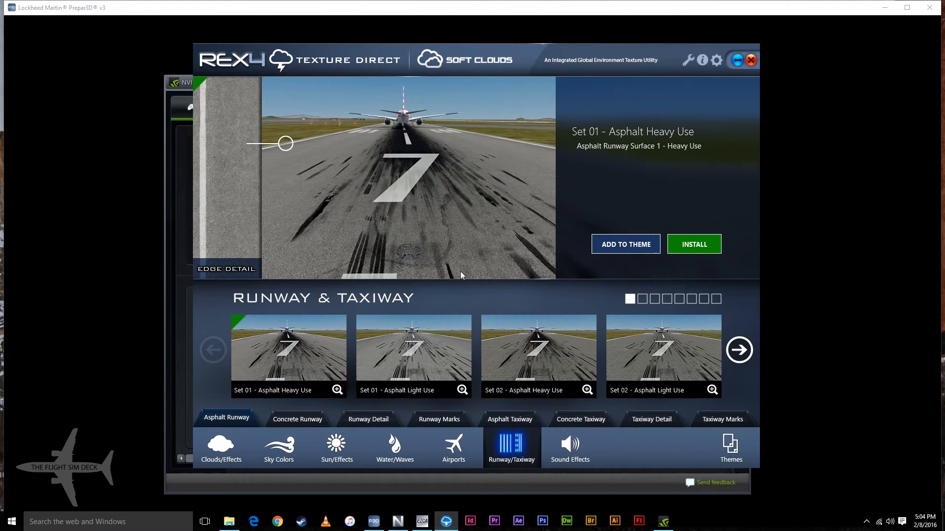
{"action": "mouse_move", "coordinate": [376, 320]}
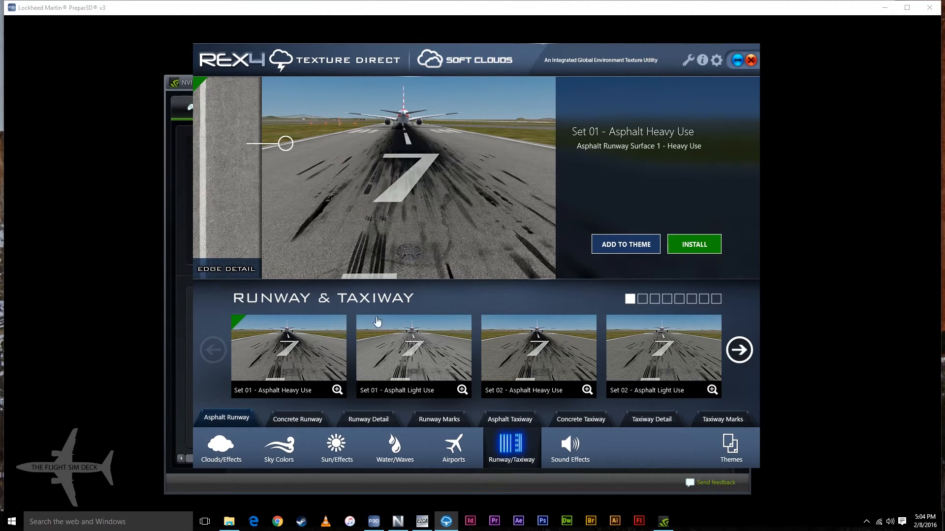
{"action": "mouse_move", "coordinate": [309, 297]}
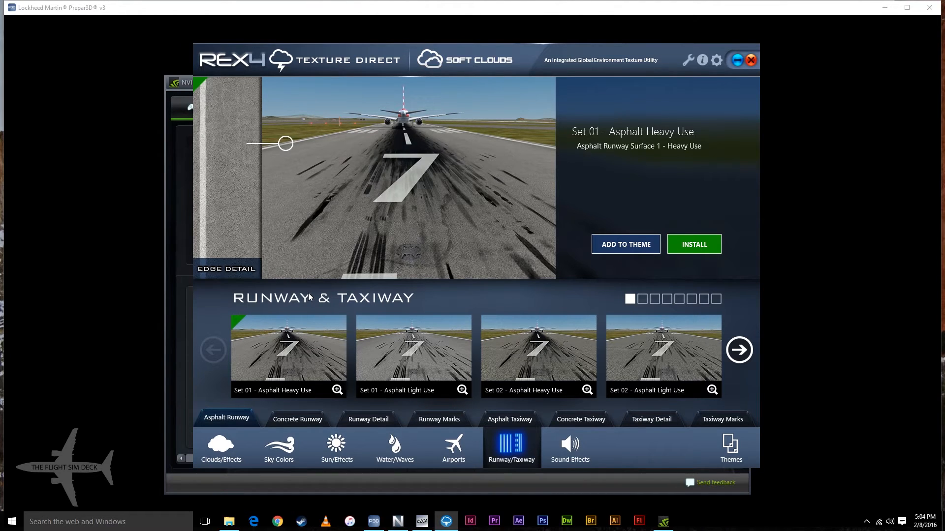
{"action": "mouse_move", "coordinate": [434, 327]}
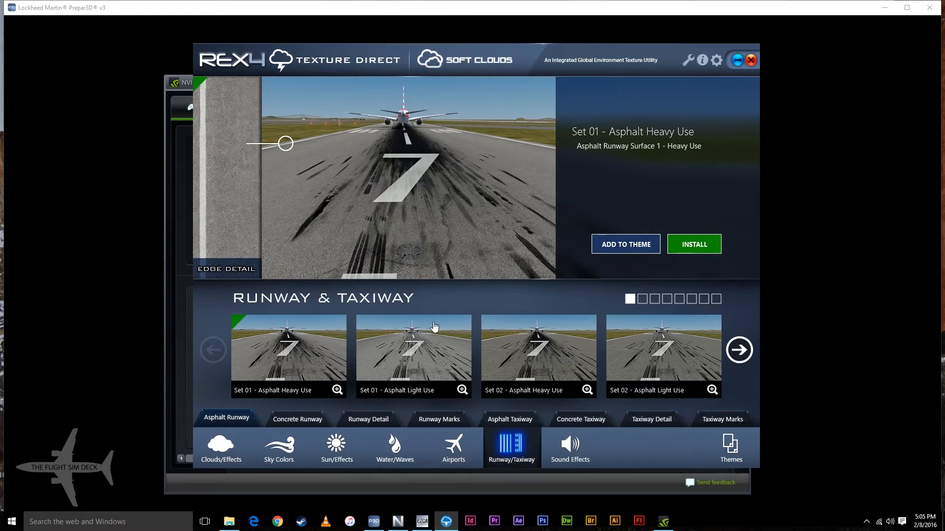
{"action": "mouse_move", "coordinate": [392, 298]}
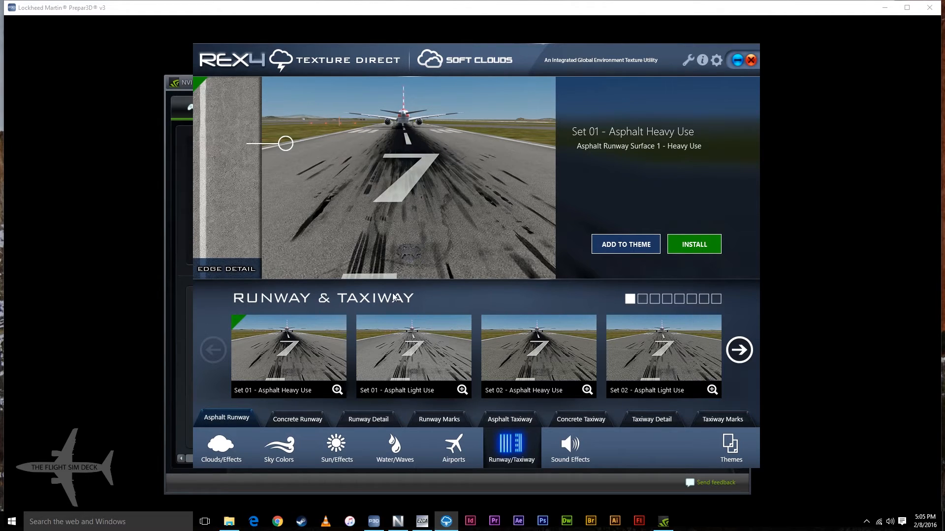
{"action": "mouse_move", "coordinate": [396, 294]}
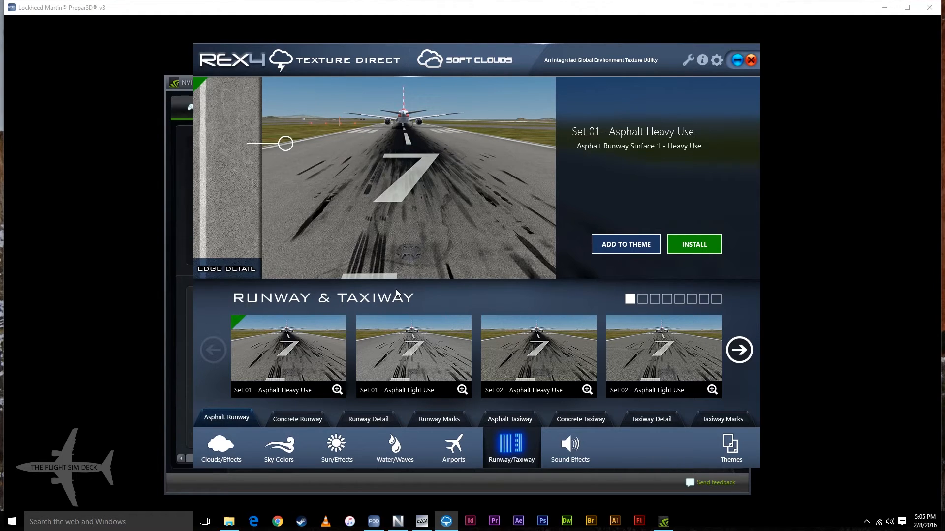
{"action": "mouse_move", "coordinate": [685, 366]}
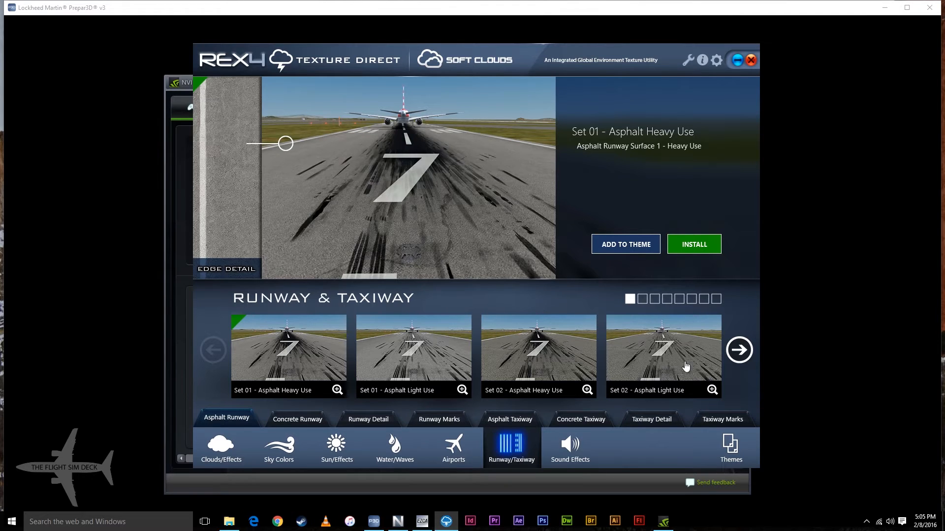
{"action": "mouse_move", "coordinate": [732, 374]}
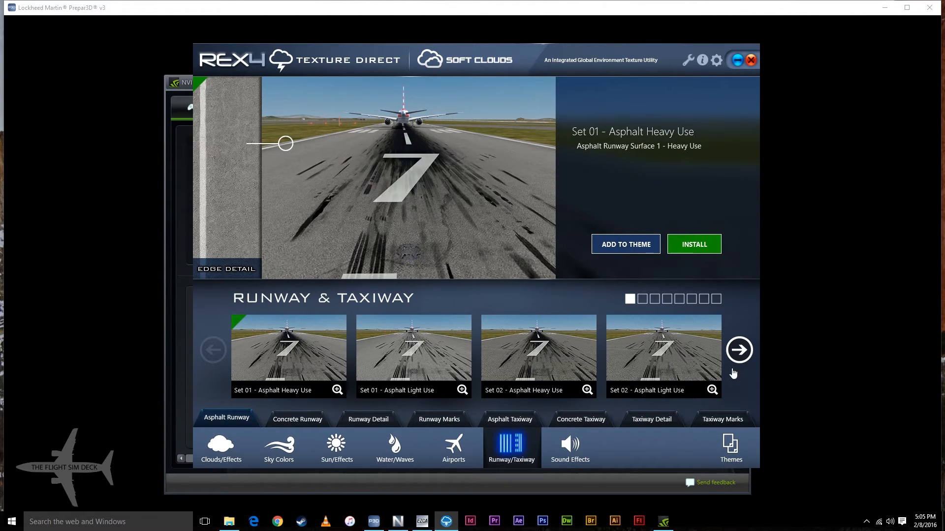
{"action": "mouse_move", "coordinate": [641, 380]}
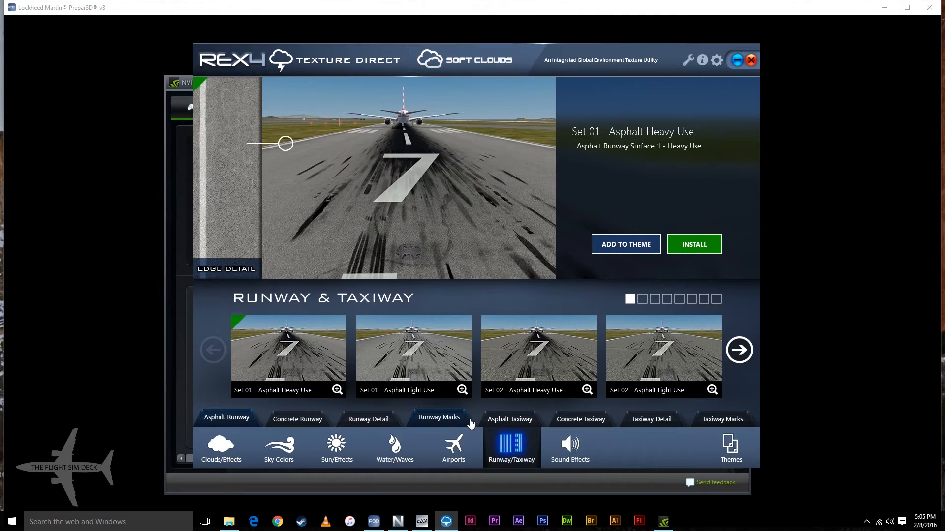
- Browse the Clouds/Effects high/mid-level cloud sets, ending on Set 09 Alto-Cumulus
{"action": "left_click", "coordinate": [220, 448]}
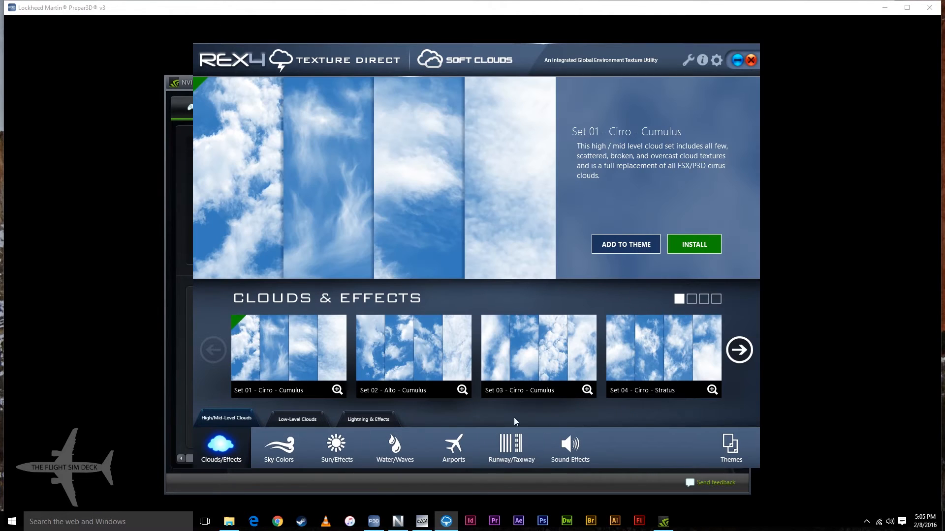
{"action": "left_click", "coordinate": [739, 350]}
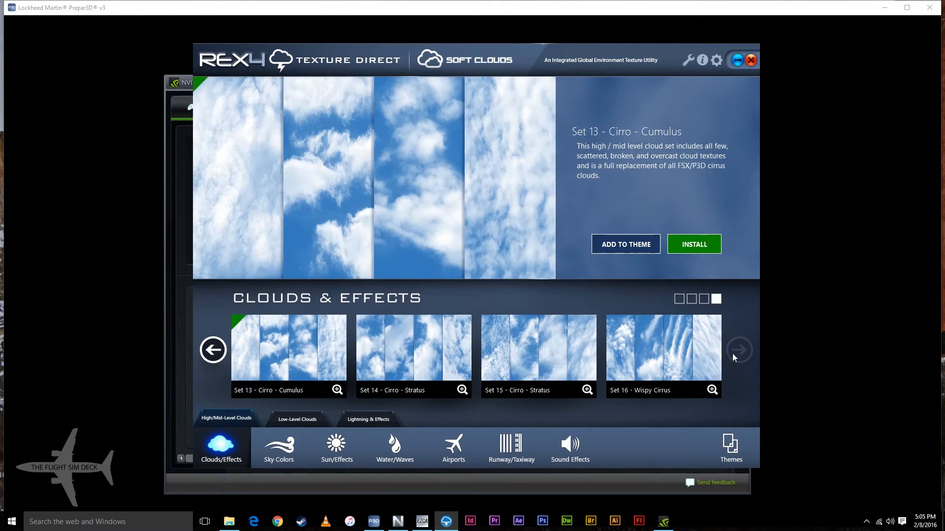
{"action": "left_click", "coordinate": [212, 350]}
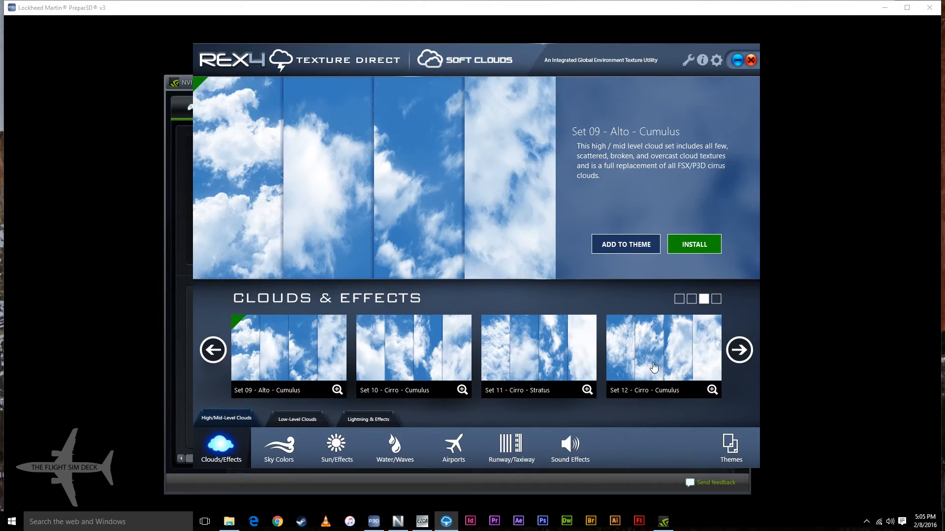
{"action": "mouse_move", "coordinate": [738, 350]}
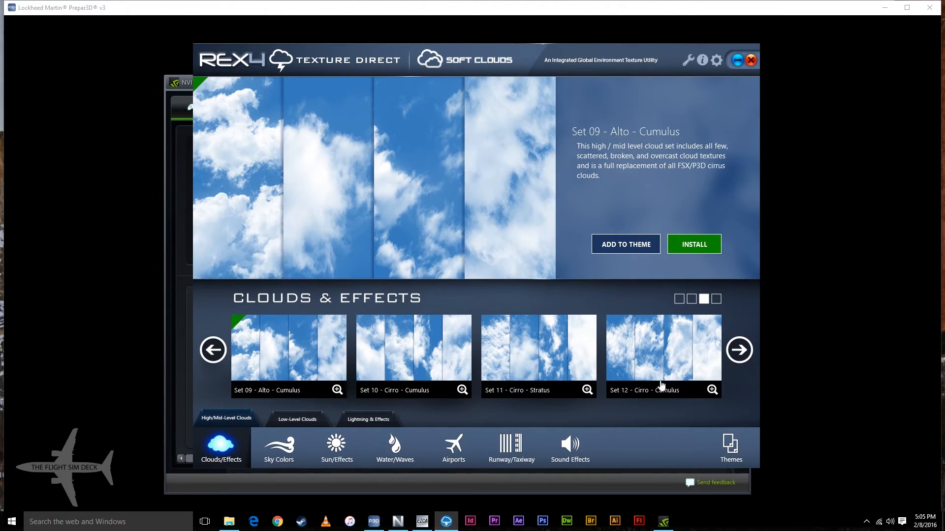
{"action": "mouse_move", "coordinate": [475, 374]}
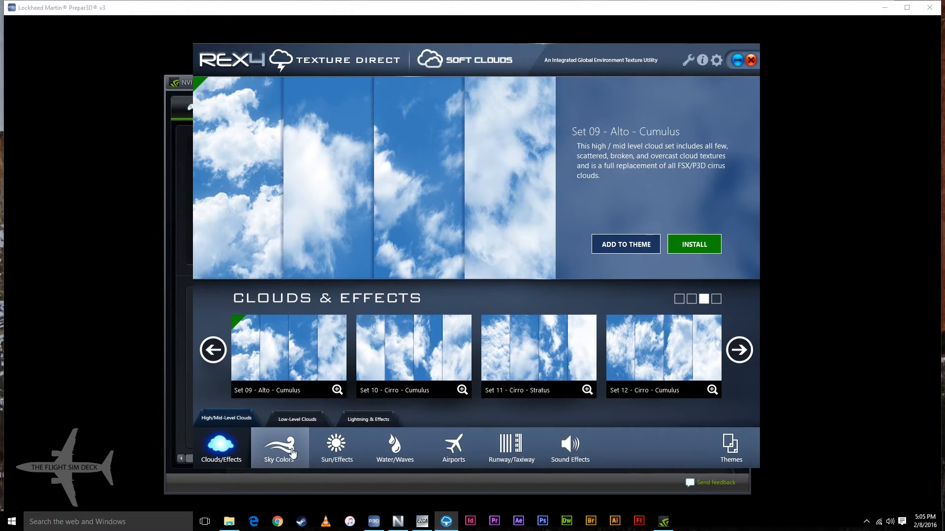
- Browse the Sky Colors and Airports sets, then close REX4 Texture Direct
{"action": "left_click", "coordinate": [279, 448]}
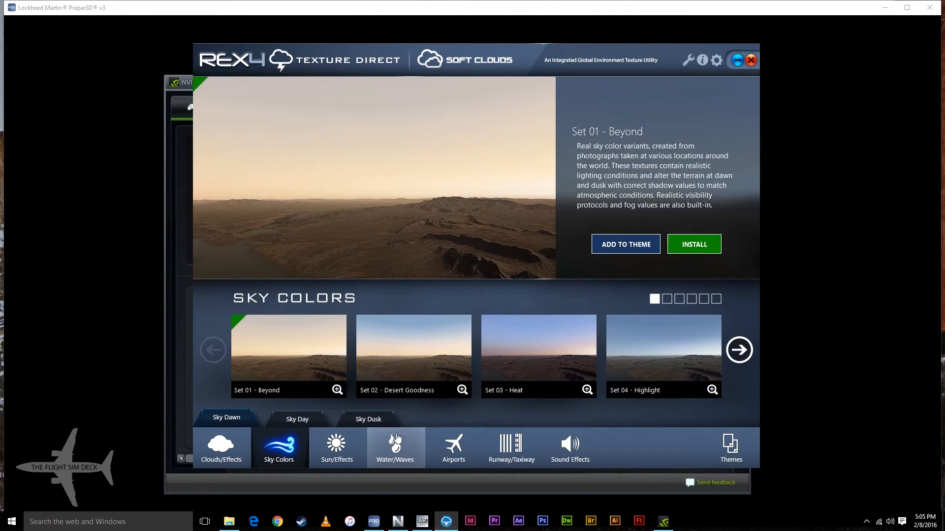
{"action": "mouse_move", "coordinate": [569, 449]}
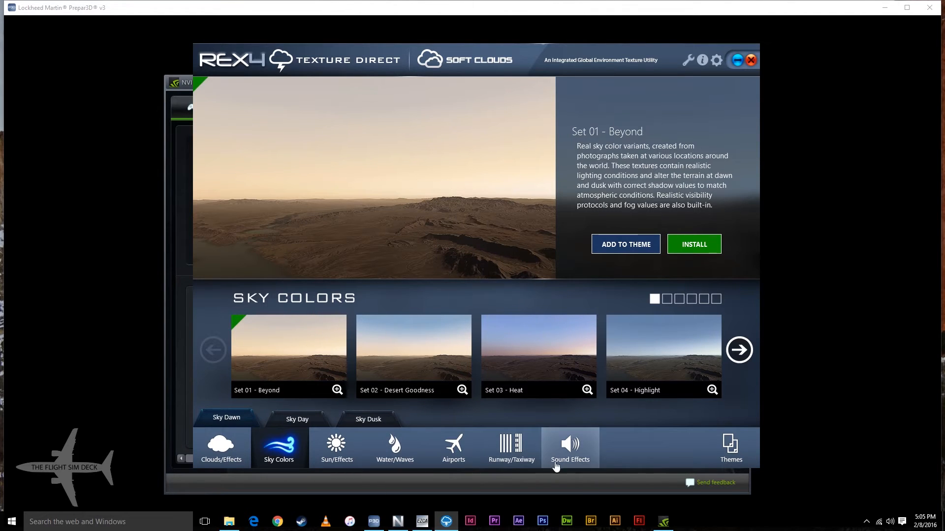
{"action": "left_click", "coordinate": [453, 447]}
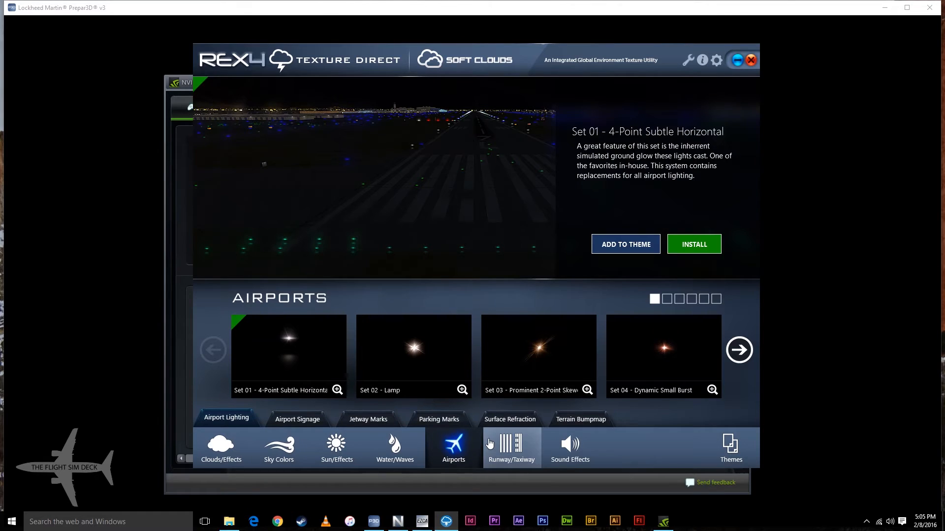
{"action": "mouse_move", "coordinate": [500, 402]}
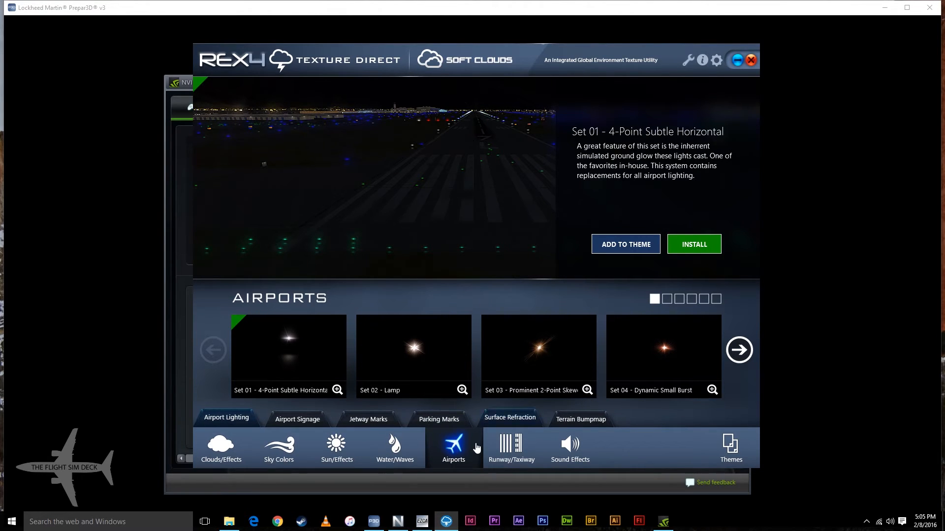
{"action": "left_click", "coordinate": [510, 446]}
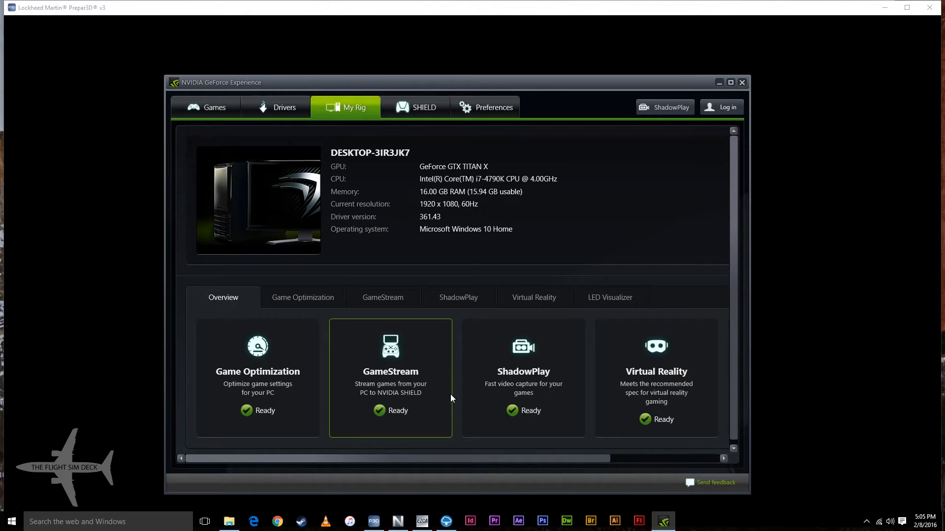
{"action": "mouse_move", "coordinate": [373, 521]}
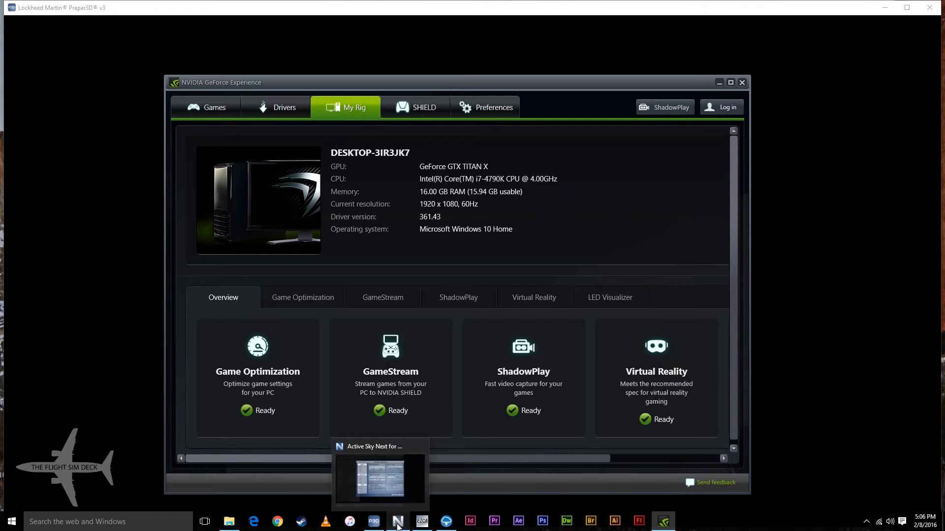
- Bring Active Sky Next forward to view Maximum cloud layers set to 4
{"action": "left_click", "coordinate": [380, 476]}
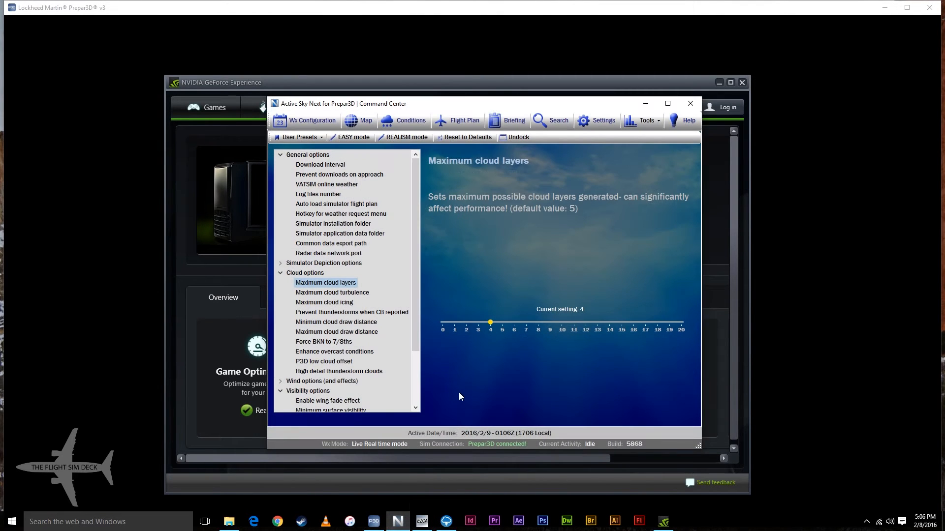
{"action": "mouse_move", "coordinate": [487, 48]}
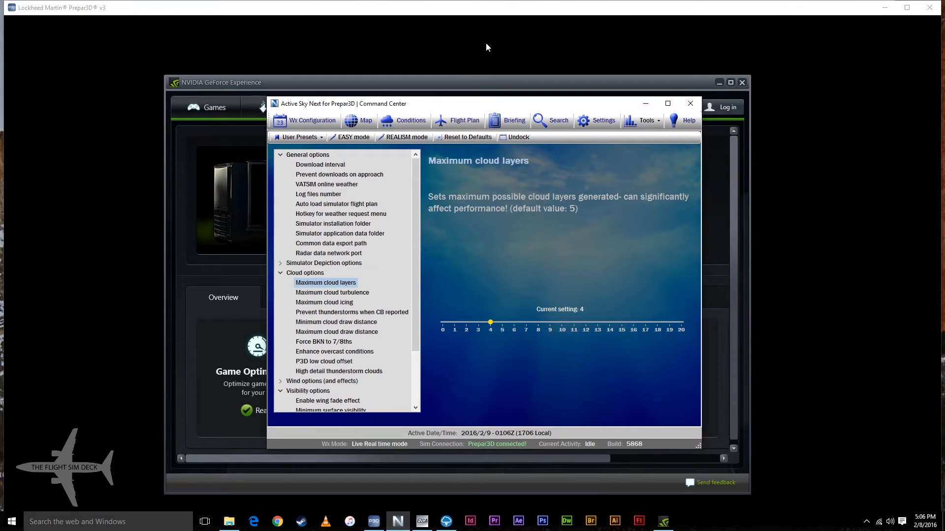
{"action": "mouse_move", "coordinate": [549, 280]}
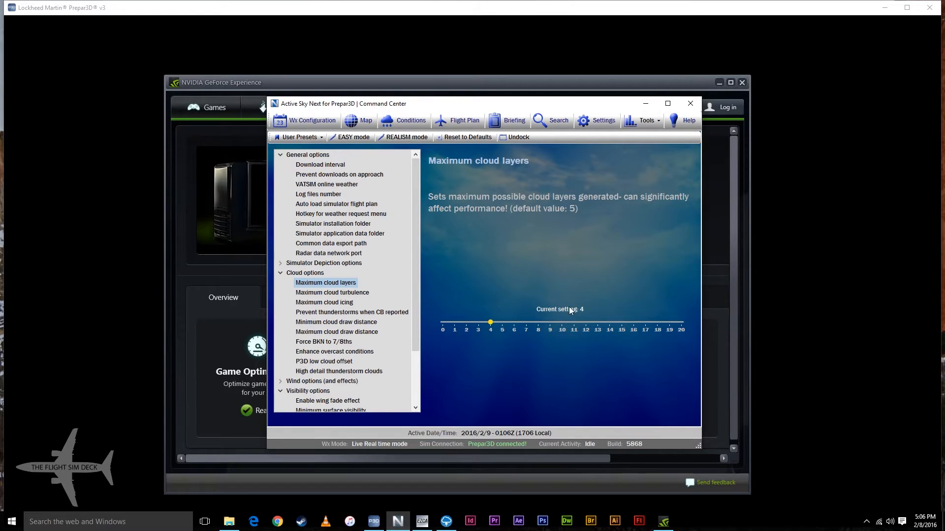
{"action": "mouse_move", "coordinate": [540, 204]}
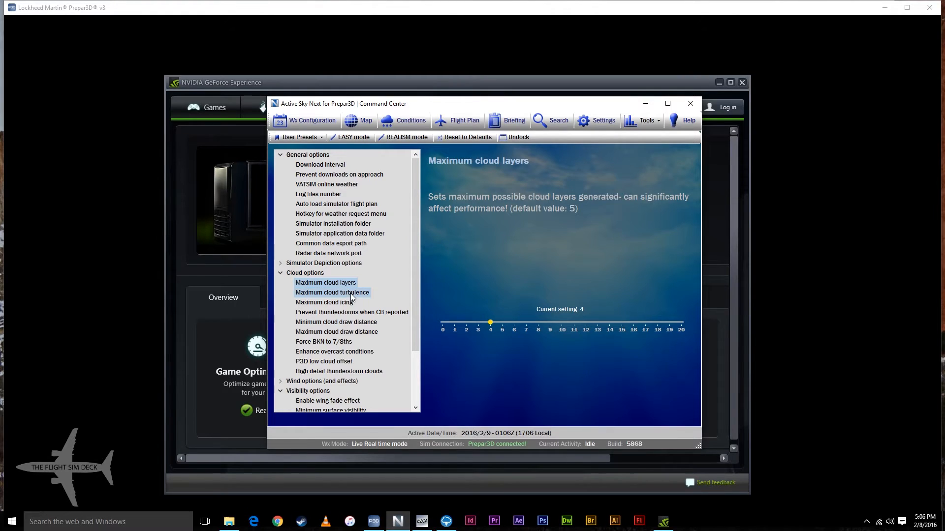
- Review the maximum cloud turbulence and icing options in Active Sky Next
{"action": "left_click", "coordinate": [331, 292]}
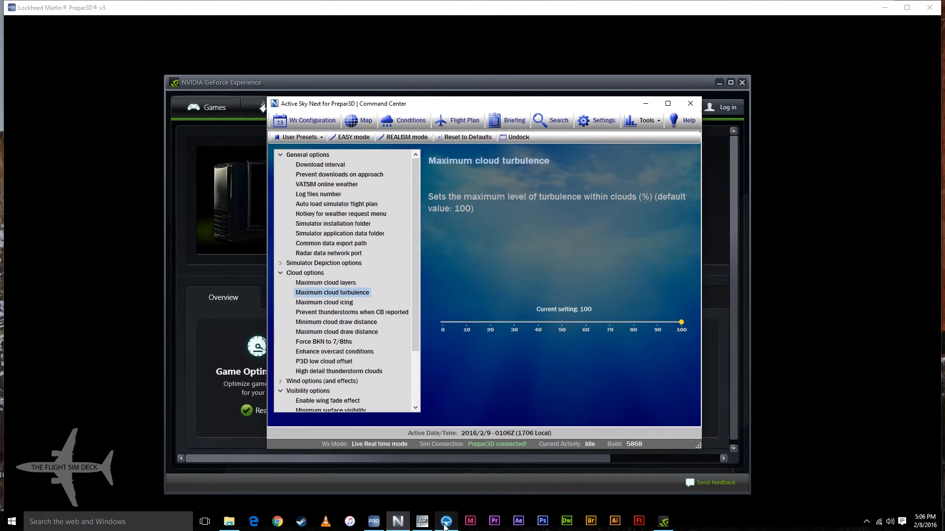
{"action": "left_click", "coordinate": [446, 522]}
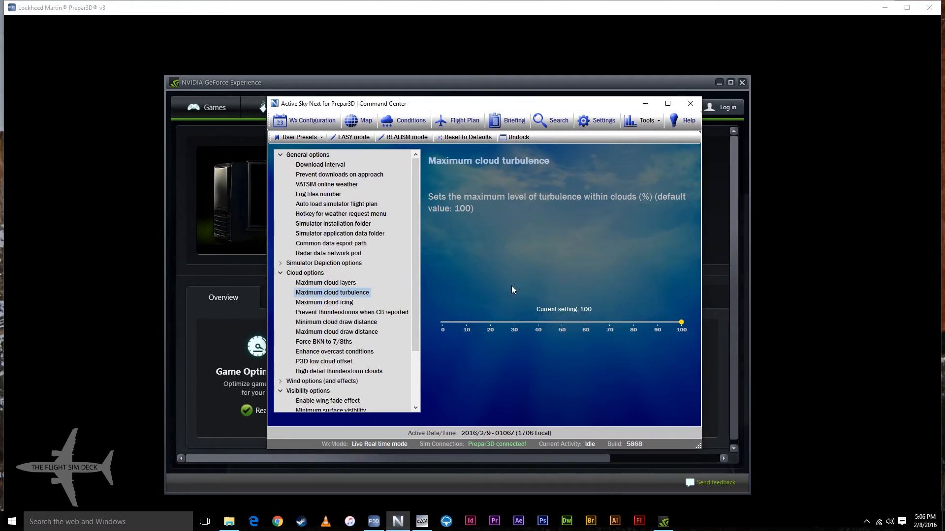
{"action": "mouse_move", "coordinate": [327, 113]}
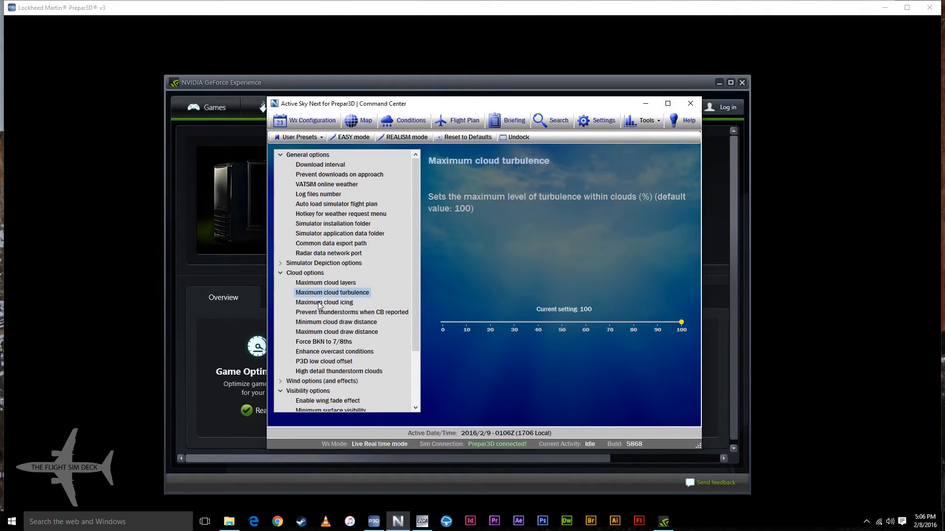
{"action": "left_click", "coordinate": [324, 302]}
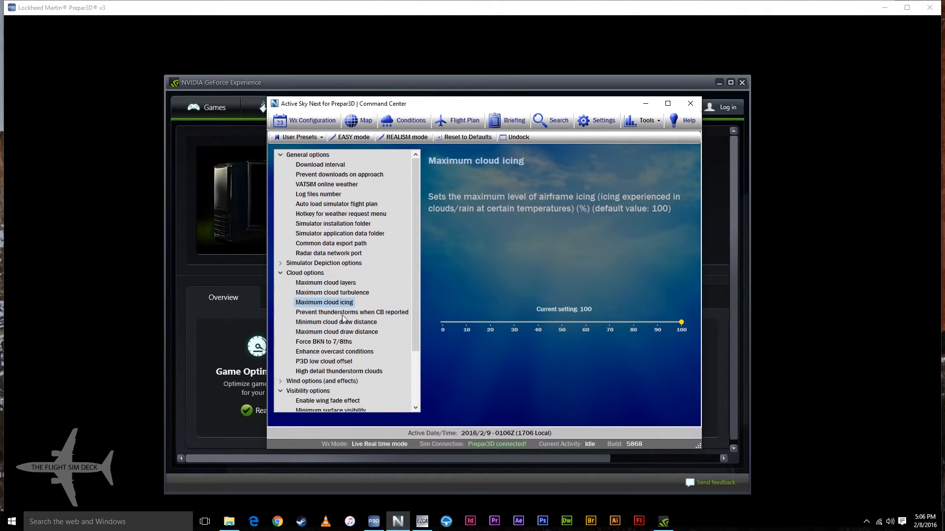
- Compare the minimum and maximum cloud draw distances and set the maximum to 90
{"action": "left_click", "coordinate": [336, 322]}
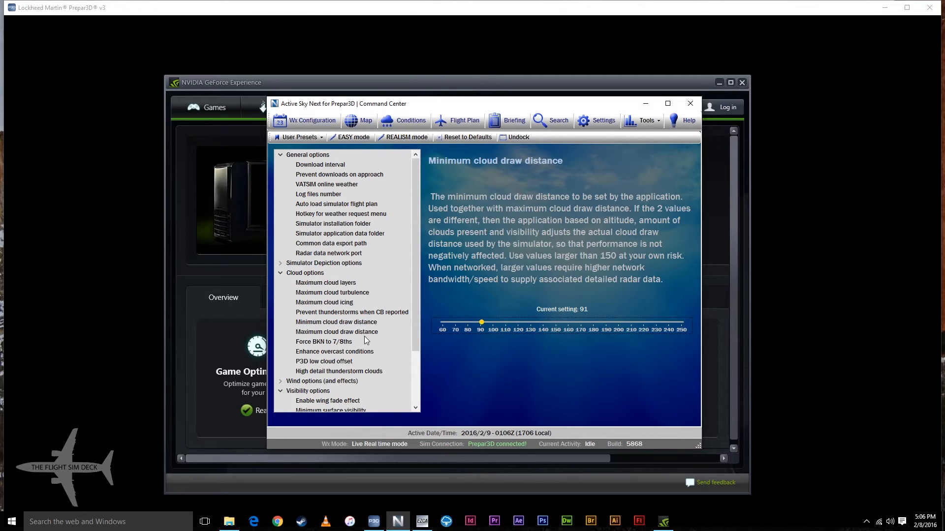
{"action": "left_click", "coordinate": [337, 331]}
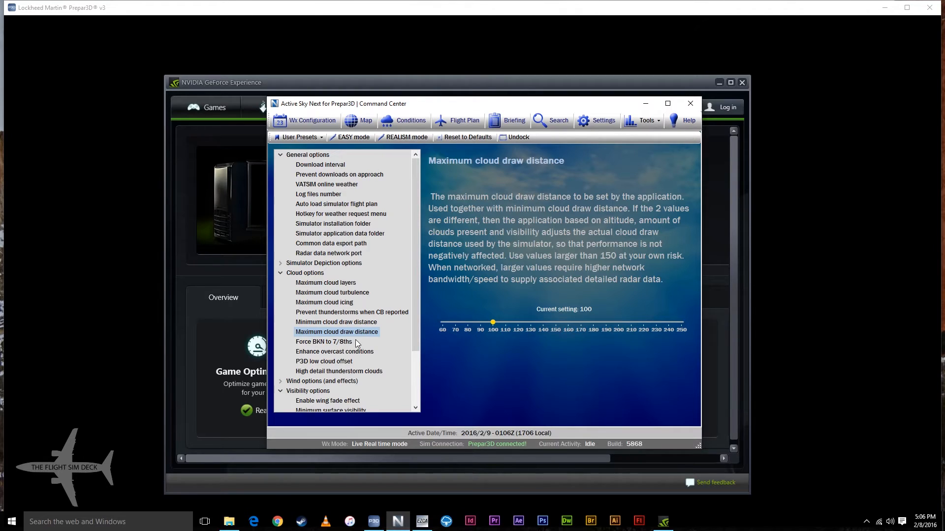
{"action": "left_click", "coordinate": [335, 322]}
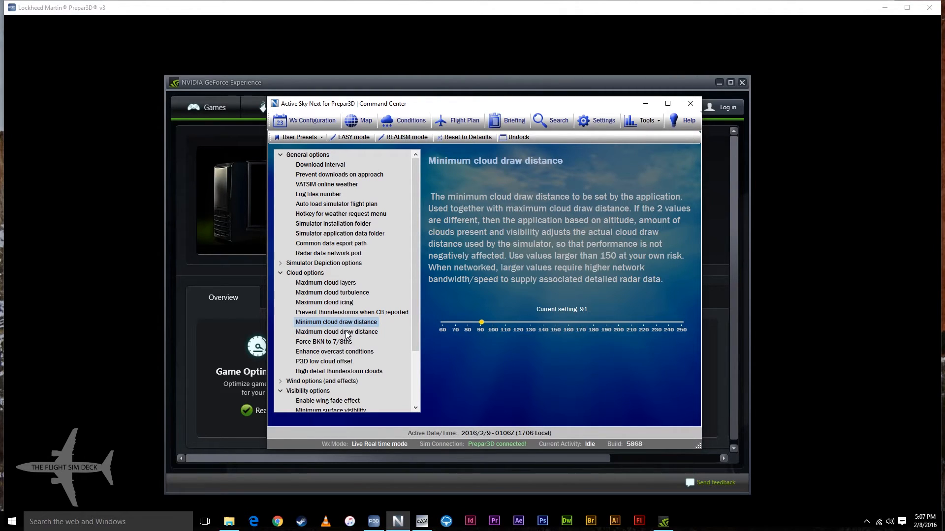
{"action": "left_click", "coordinate": [336, 332]}
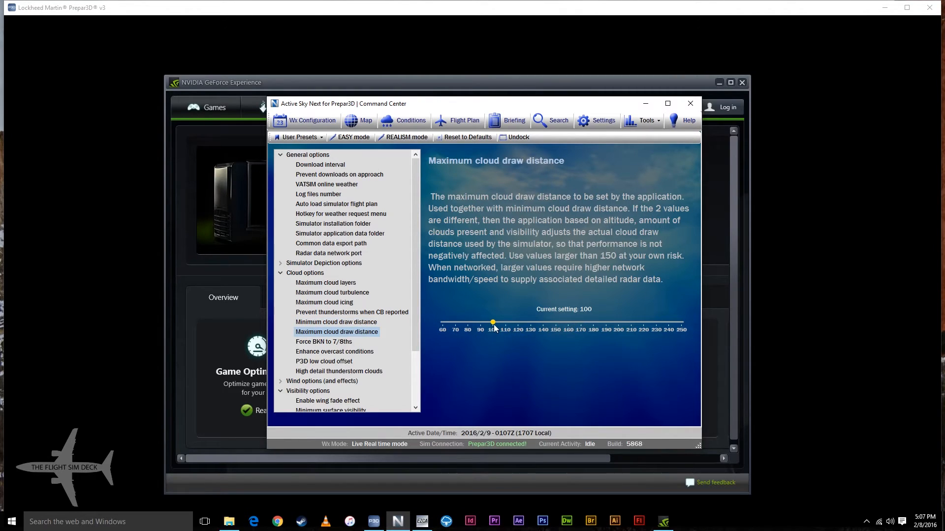
{"action": "left_click_drag", "start_coordinate": [492, 324], "coordinate": [484, 324]}
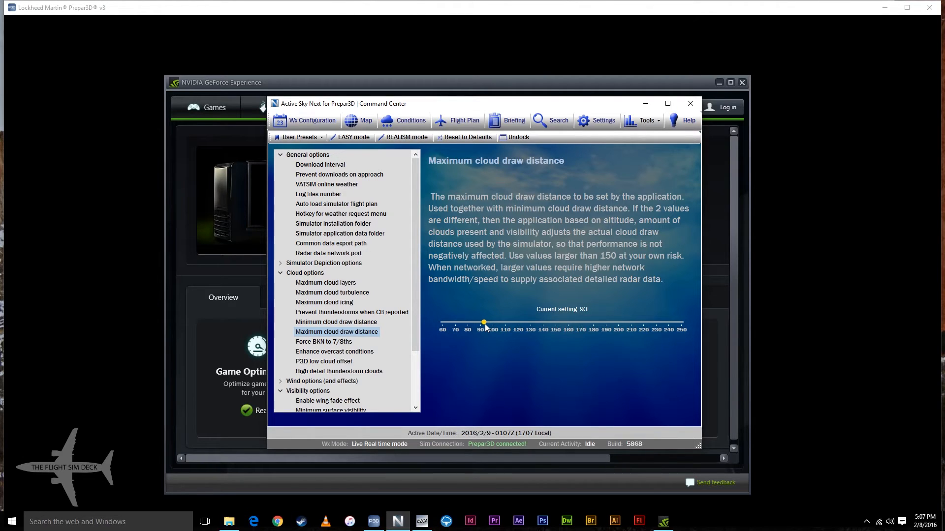
{"action": "left_click_drag", "start_coordinate": [484, 324], "coordinate": [480, 324]}
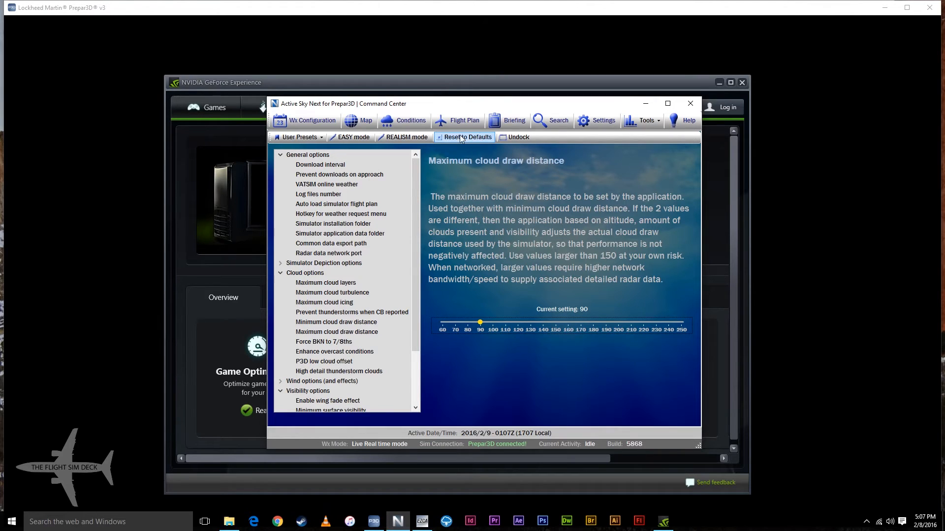
- Browse wing fade, surface visibility ranges, upper visibility and auto-adjust upper visibility options
{"action": "left_click", "coordinate": [328, 400]}
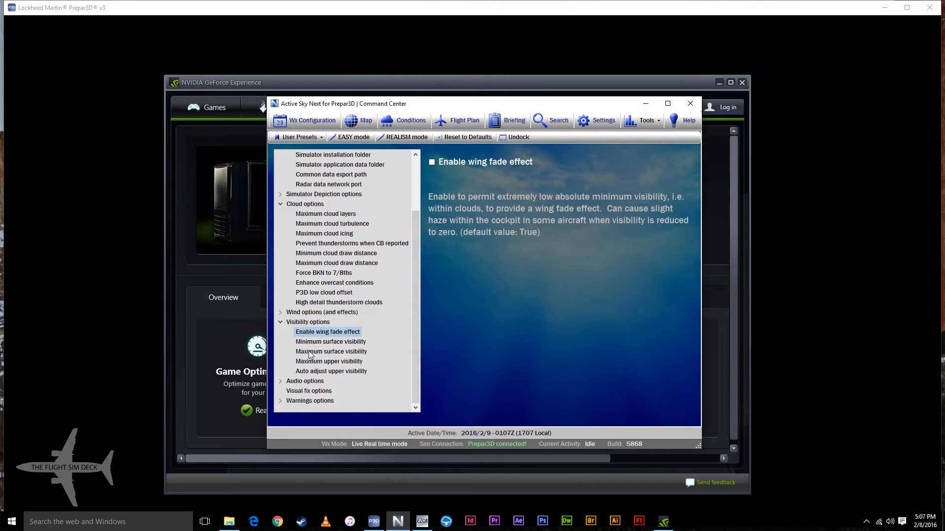
{"action": "left_click", "coordinate": [331, 341]}
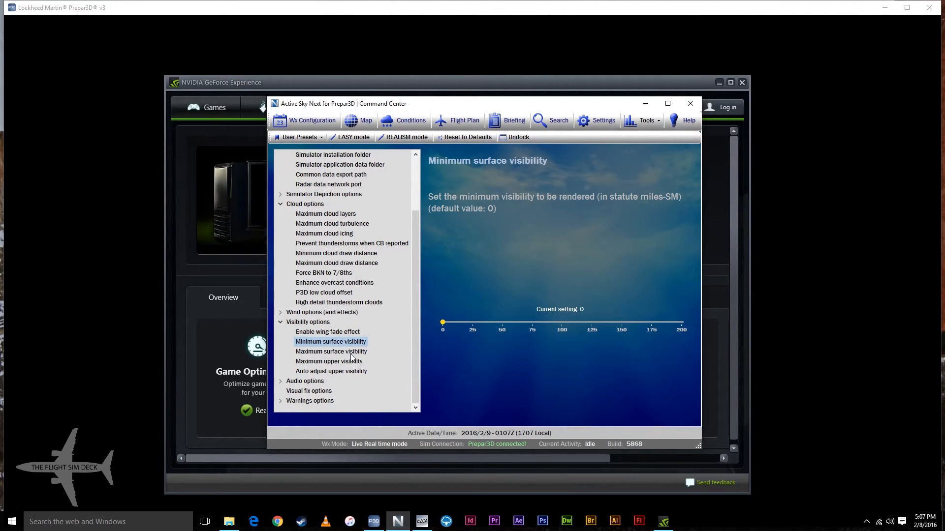
{"action": "left_click", "coordinate": [330, 351]}
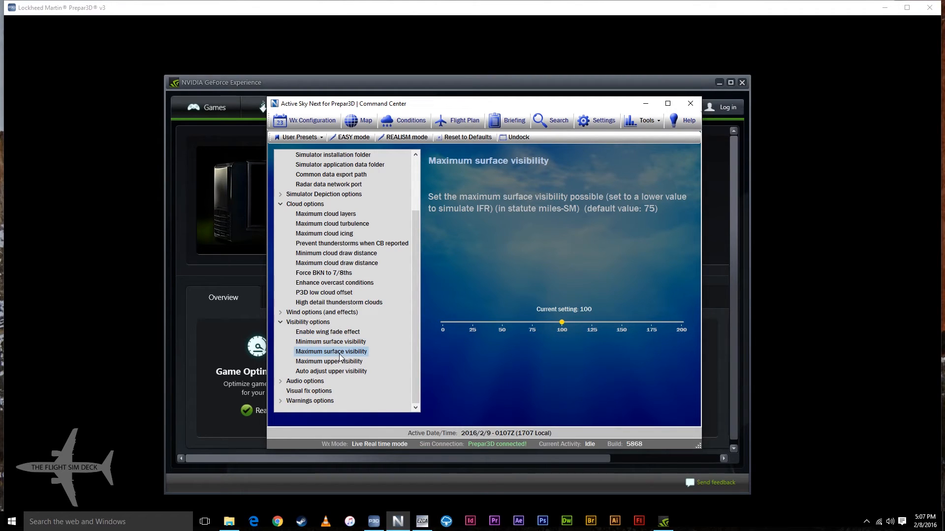
{"action": "left_click", "coordinate": [329, 360]}
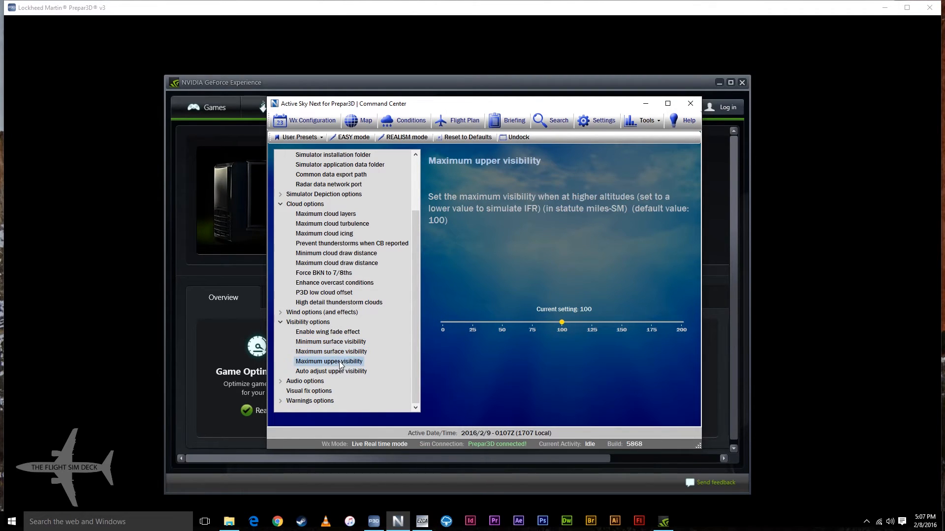
{"action": "left_click", "coordinate": [330, 371]}
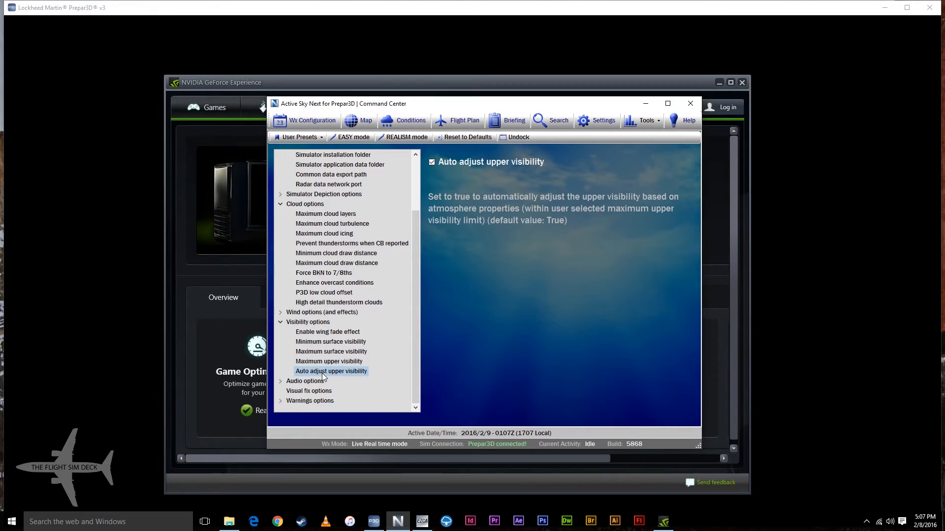
{"action": "mouse_move", "coordinate": [483, 176]}
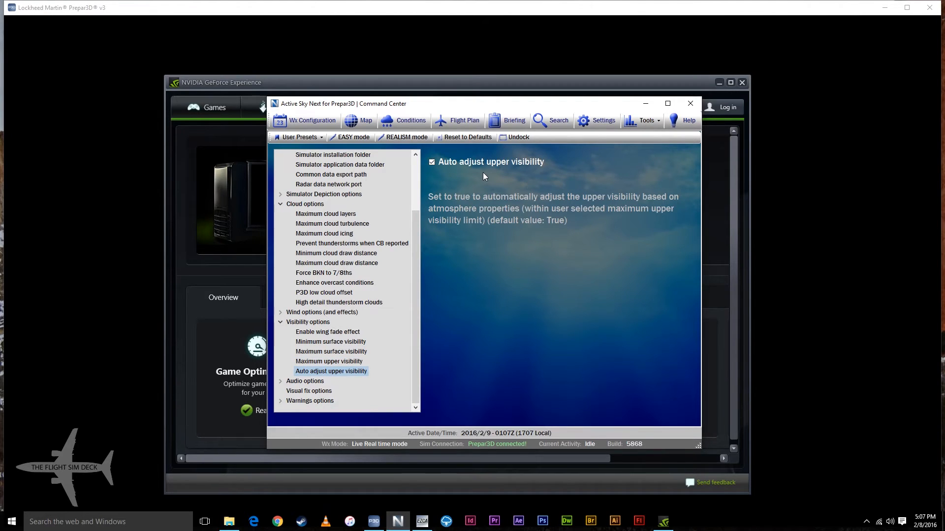
{"action": "mouse_move", "coordinate": [561, 191]}
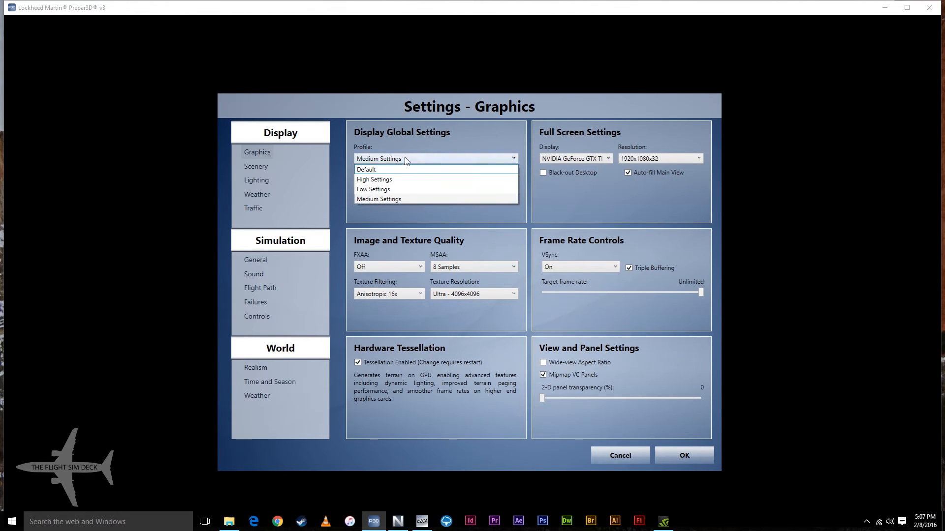
- Change the Prepar3D display profile from Medium Settings to High Settings
{"action": "left_click", "coordinate": [379, 199]}
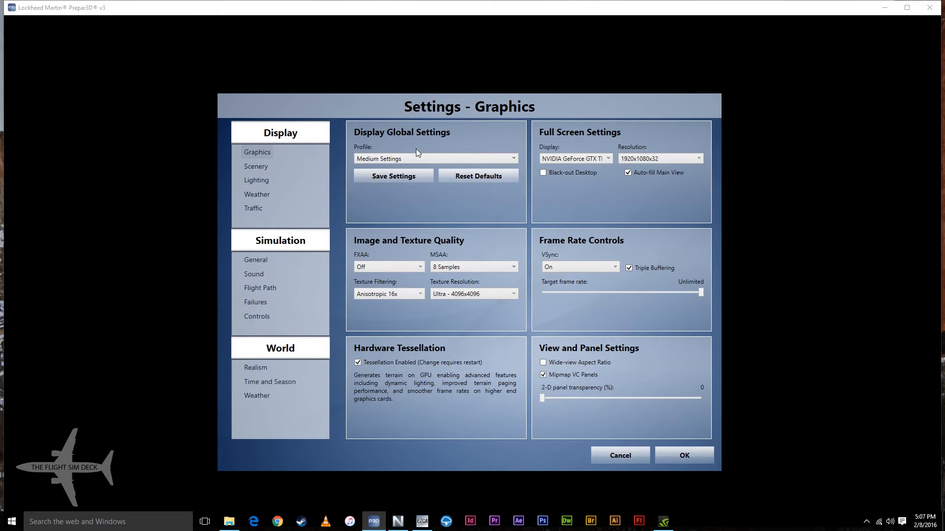
{"action": "mouse_move", "coordinate": [424, 148]}
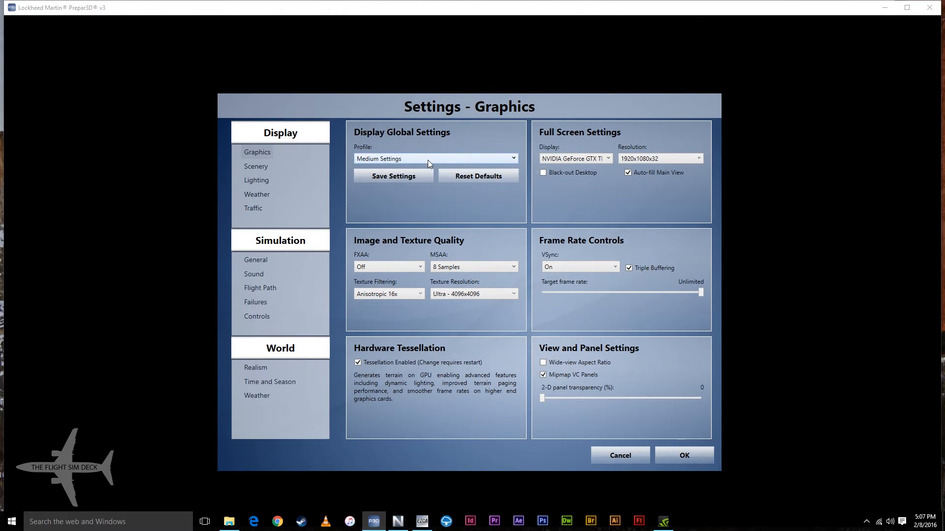
{"action": "left_click", "coordinate": [435, 158]}
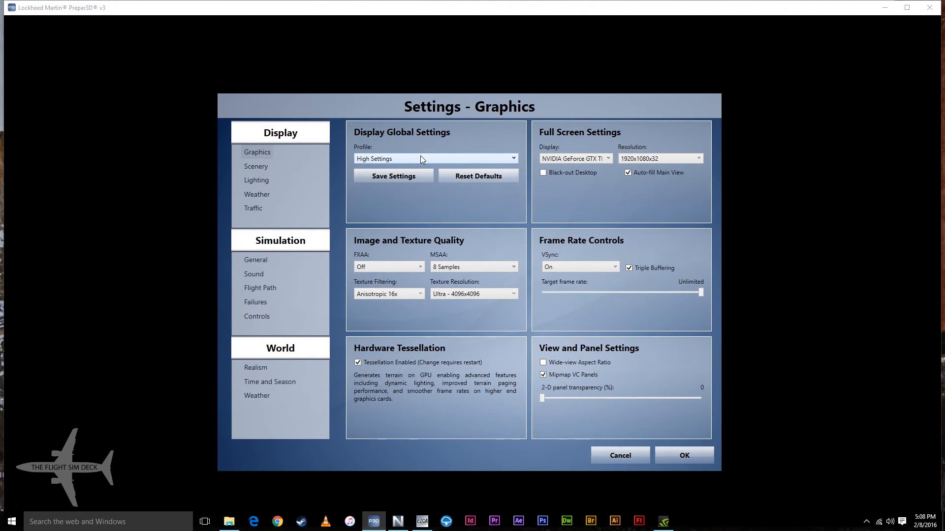
{"action": "left_click", "coordinate": [435, 159]}
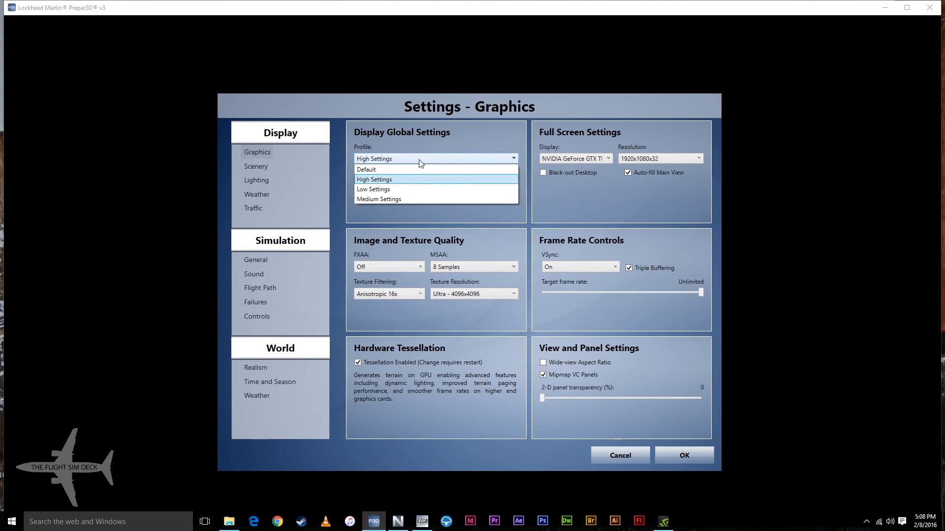
{"action": "mouse_move", "coordinate": [379, 199]}
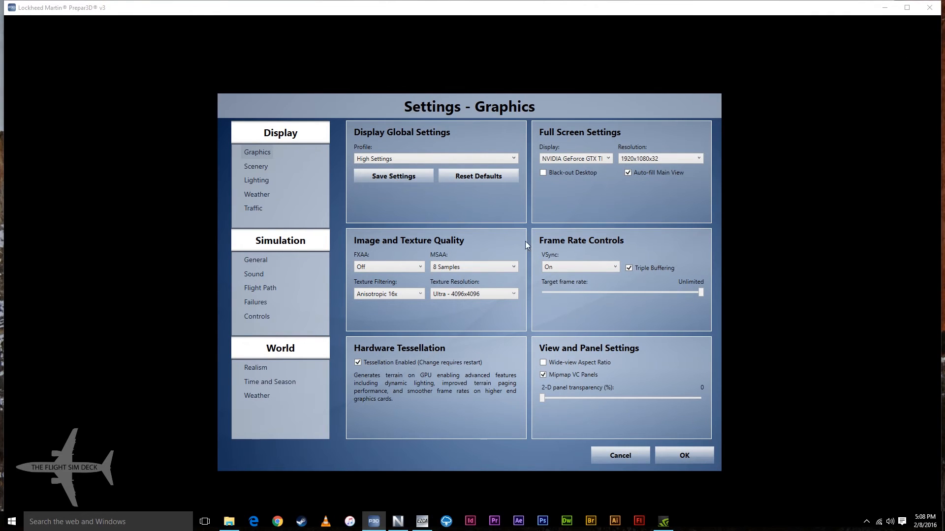
{"action": "mouse_move", "coordinate": [584, 248]}
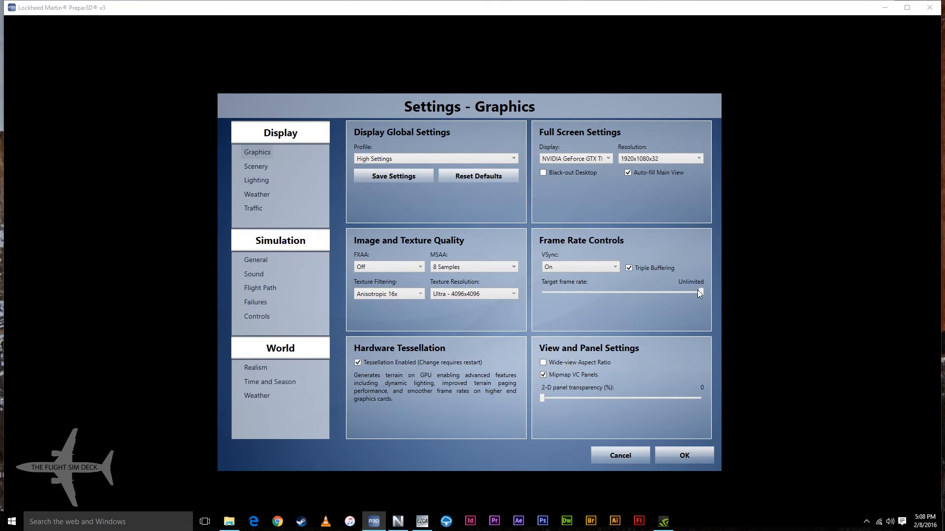
{"action": "left_click", "coordinate": [255, 166]}
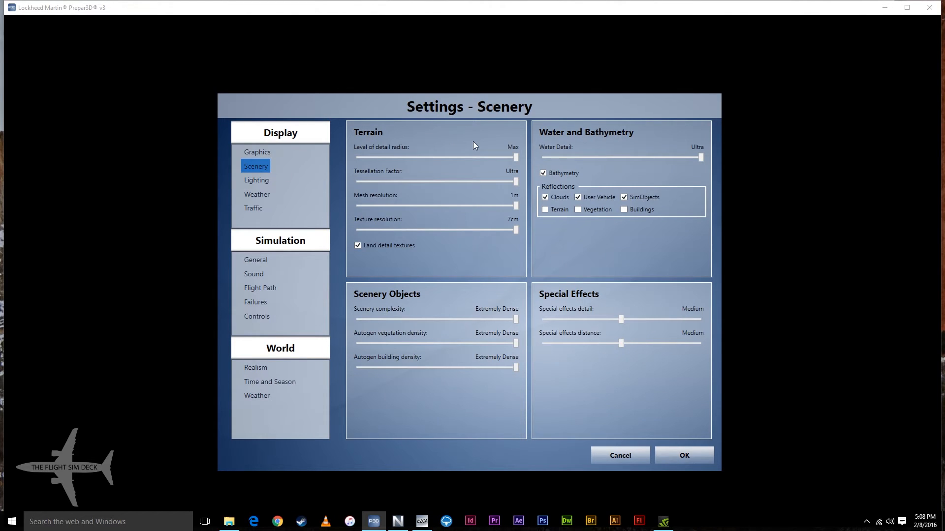
{"action": "mouse_move", "coordinate": [624, 342]}
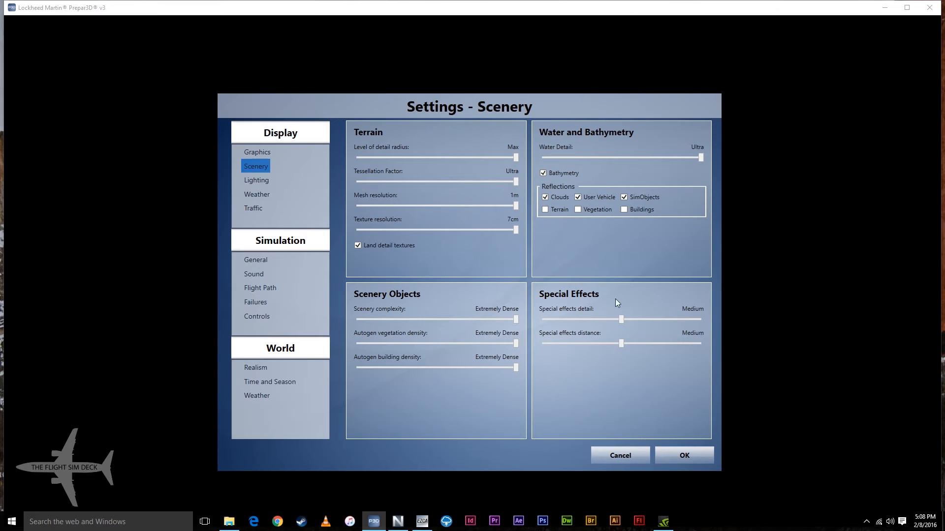
{"action": "mouse_move", "coordinate": [714, 208]}
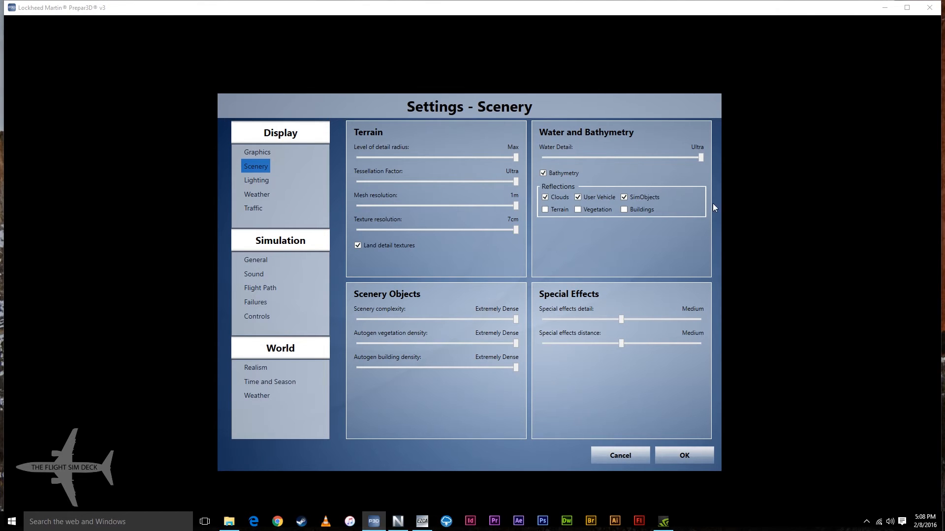
- Show the Lighting page with HDR lighting enabled and Ultra shadow quality
{"action": "left_click", "coordinate": [255, 180]}
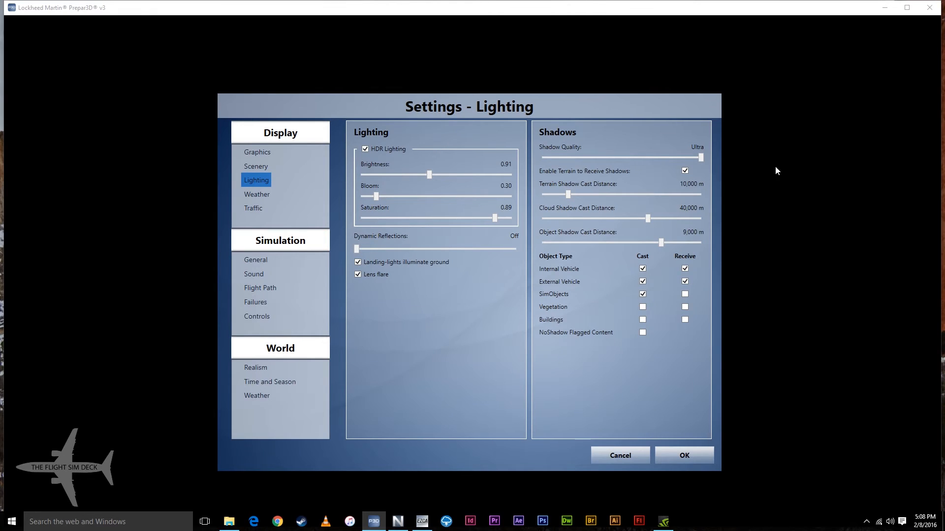
{"action": "mouse_move", "coordinate": [403, 201]}
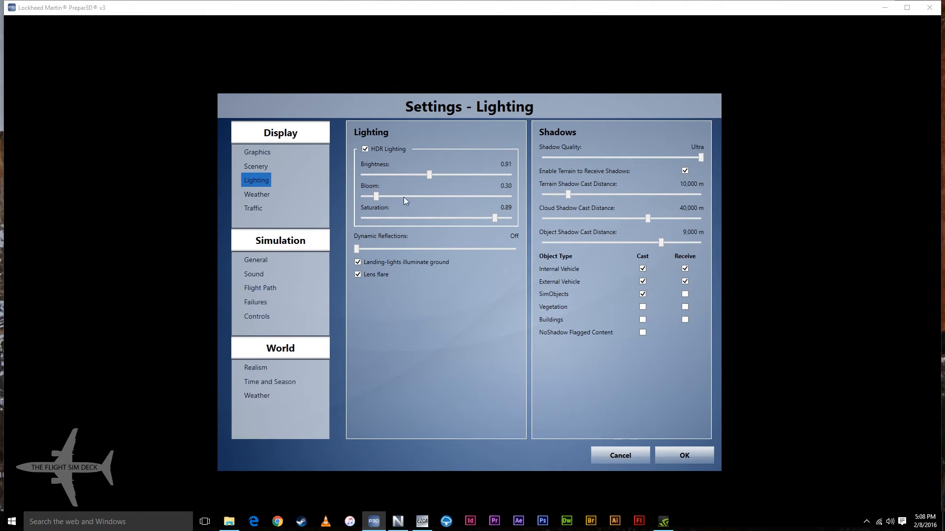
{"action": "mouse_move", "coordinate": [496, 207]}
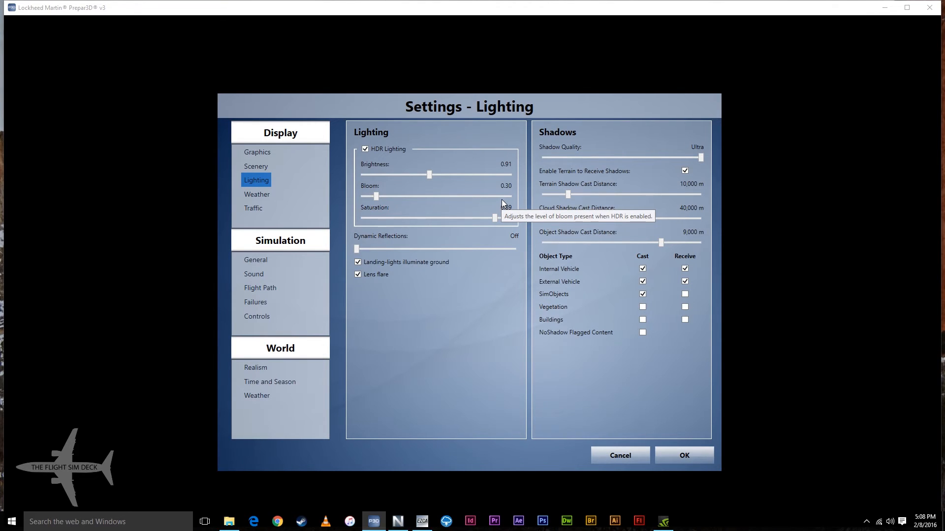
{"action": "mouse_move", "coordinate": [715, 184]}
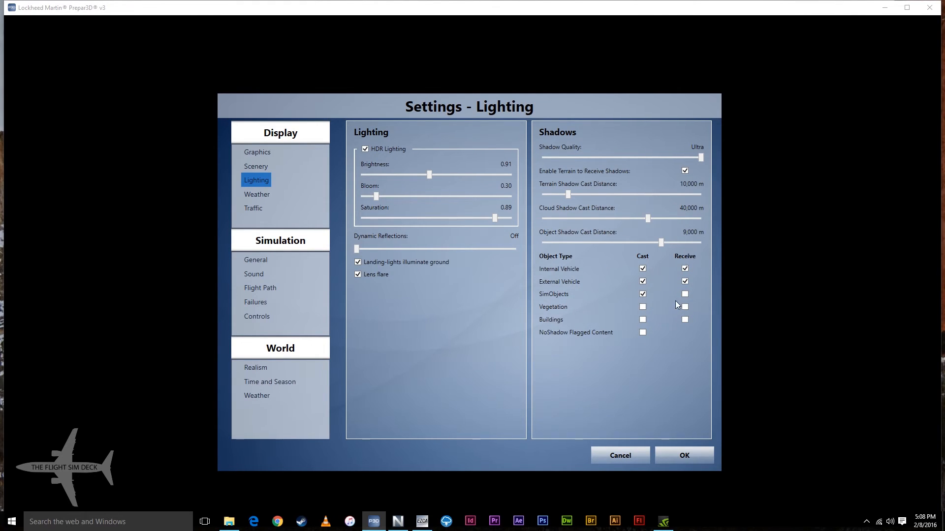
{"action": "mouse_move", "coordinate": [256, 207]}
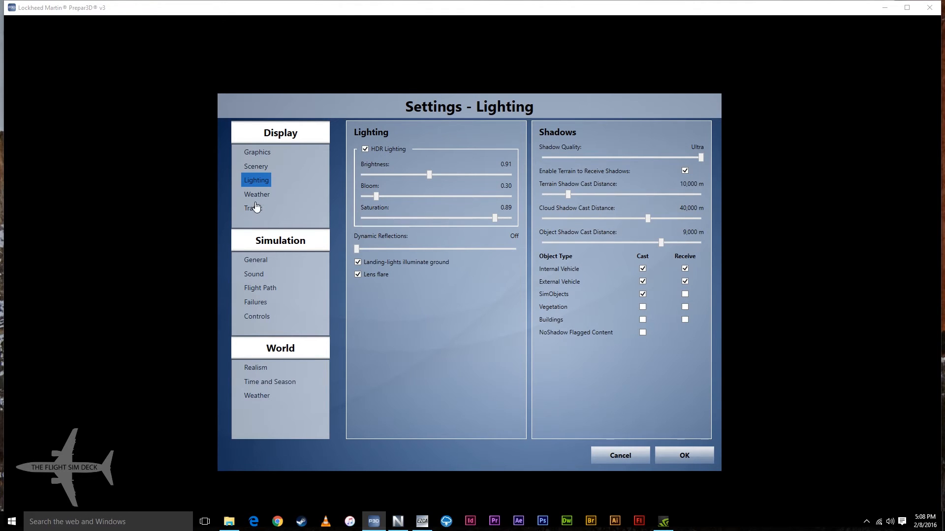
- Show the Weather page with 90 mi cloud draw distance and detailed clouds
{"action": "left_click", "coordinate": [256, 194]}
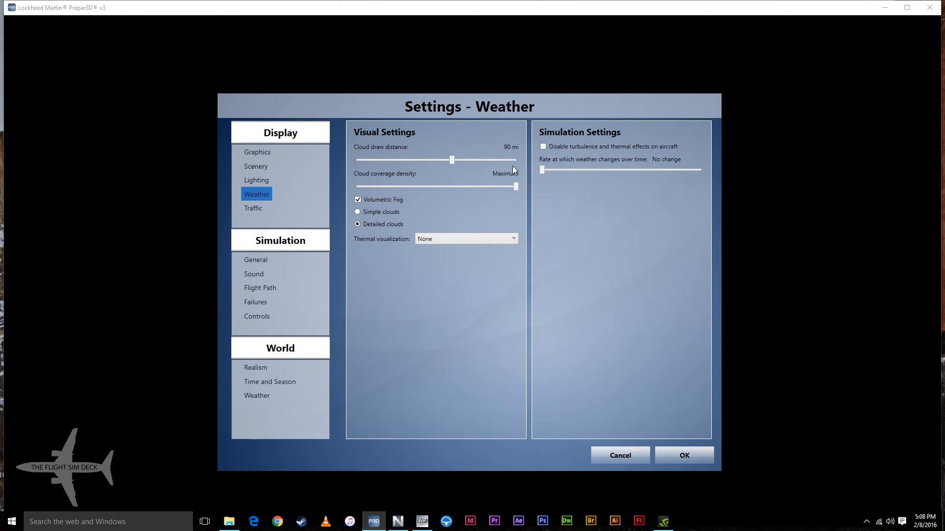
{"action": "mouse_move", "coordinate": [464, 169]}
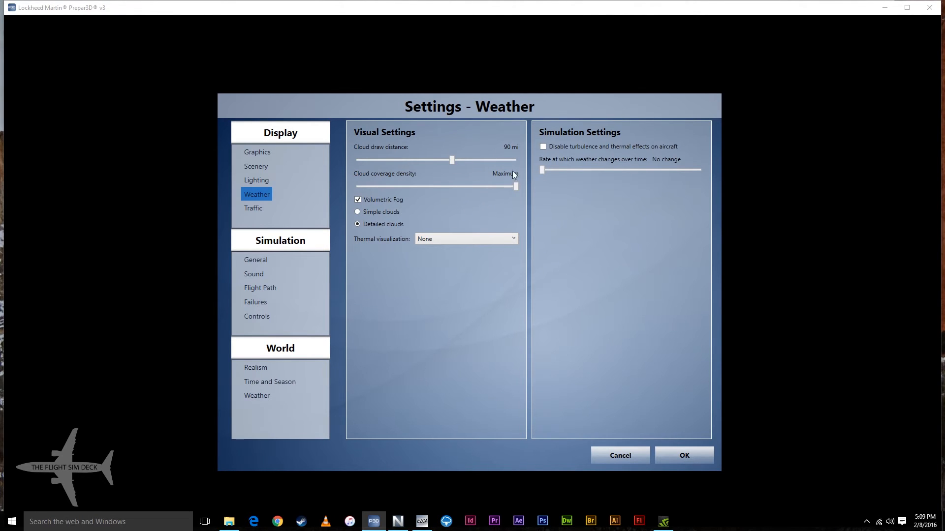
- Show the Traffic page with airline and GA traffic at 10%, road vehicles 30%
{"action": "left_click", "coordinate": [253, 207]}
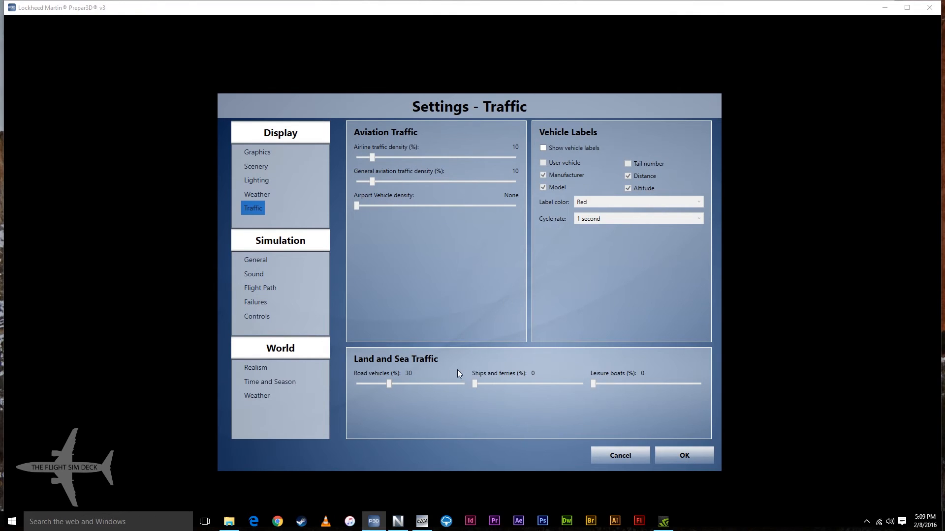
{"action": "mouse_move", "coordinate": [388, 384]}
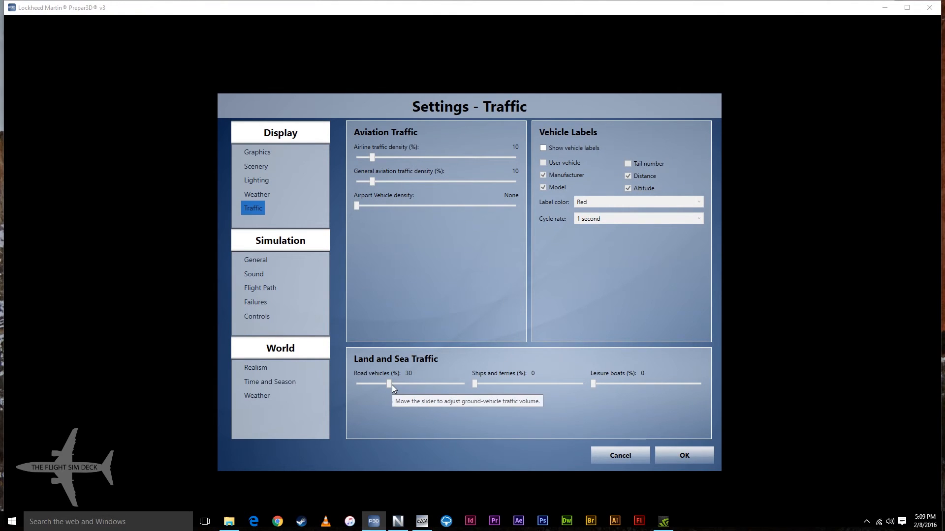
{"action": "mouse_move", "coordinate": [432, 389]}
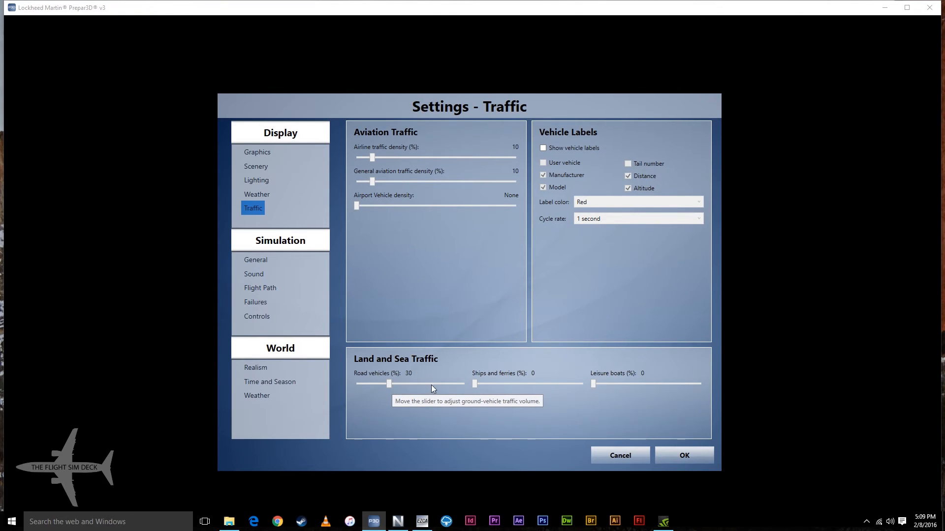
{"action": "mouse_move", "coordinate": [479, 389]}
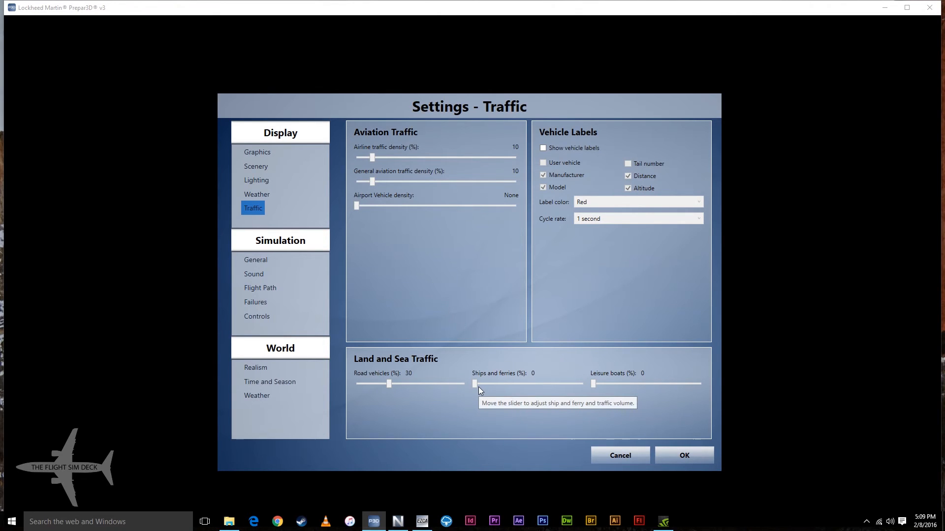
{"action": "mouse_move", "coordinate": [431, 272]}
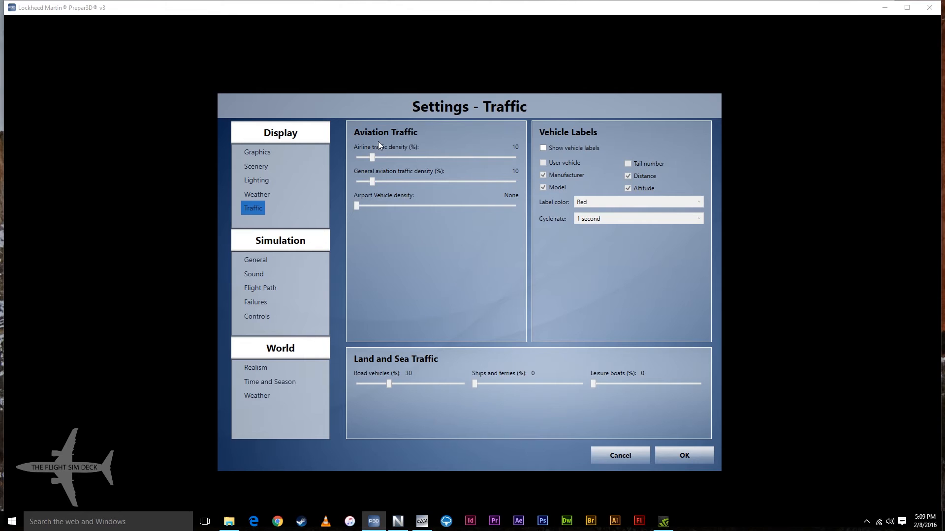
{"action": "mouse_move", "coordinate": [385, 202]}
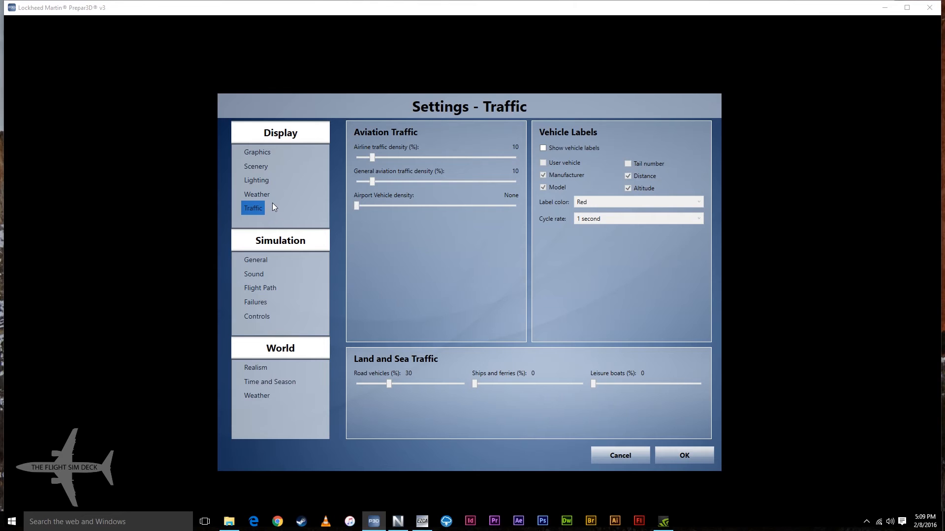
{"action": "mouse_move", "coordinate": [247, 176]}
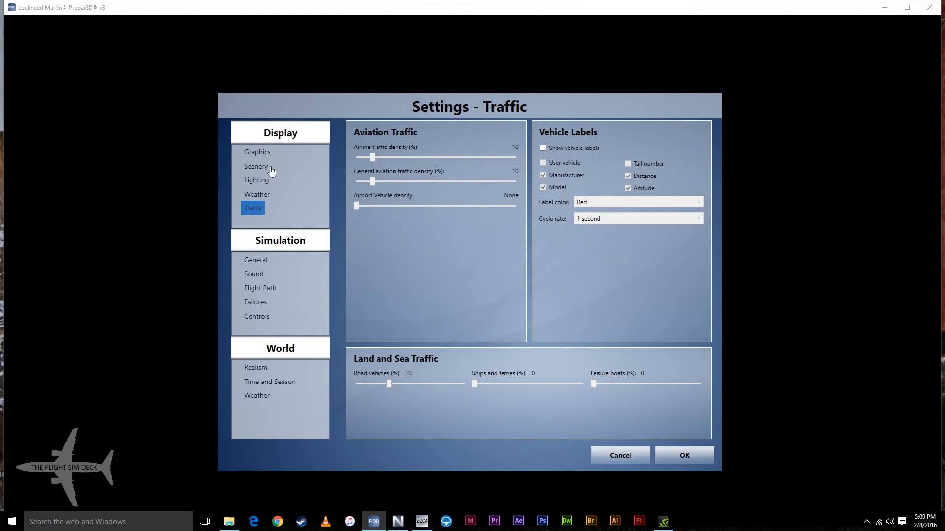
{"action": "mouse_move", "coordinate": [272, 170]}
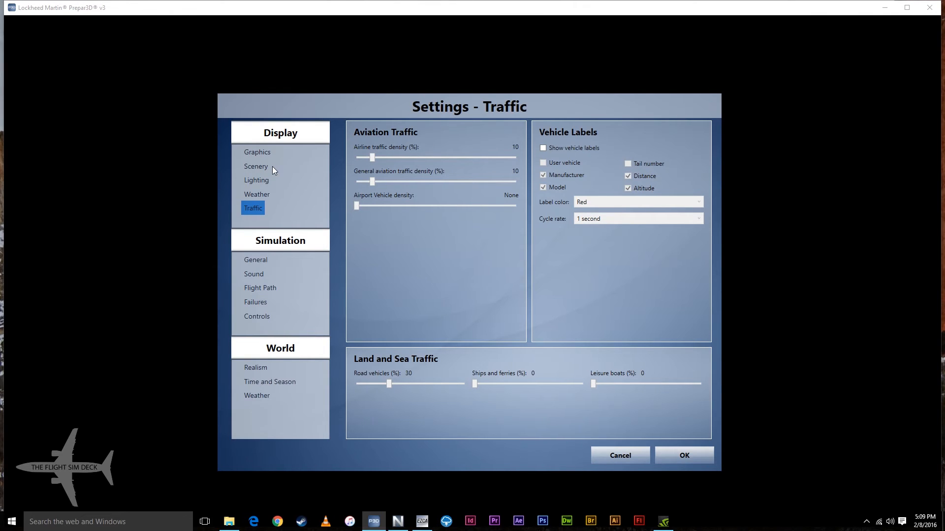
{"action": "mouse_move", "coordinate": [349, 191]}
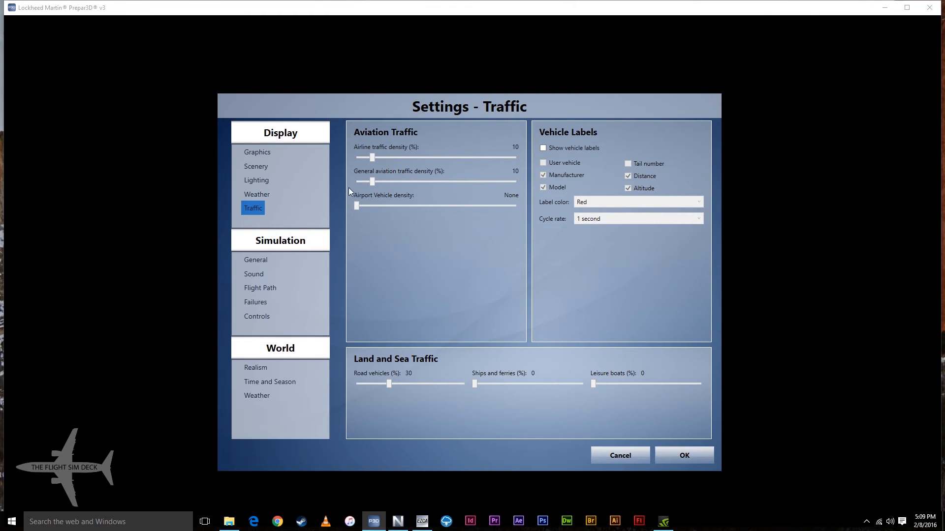
{"action": "mouse_move", "coordinate": [430, 197]}
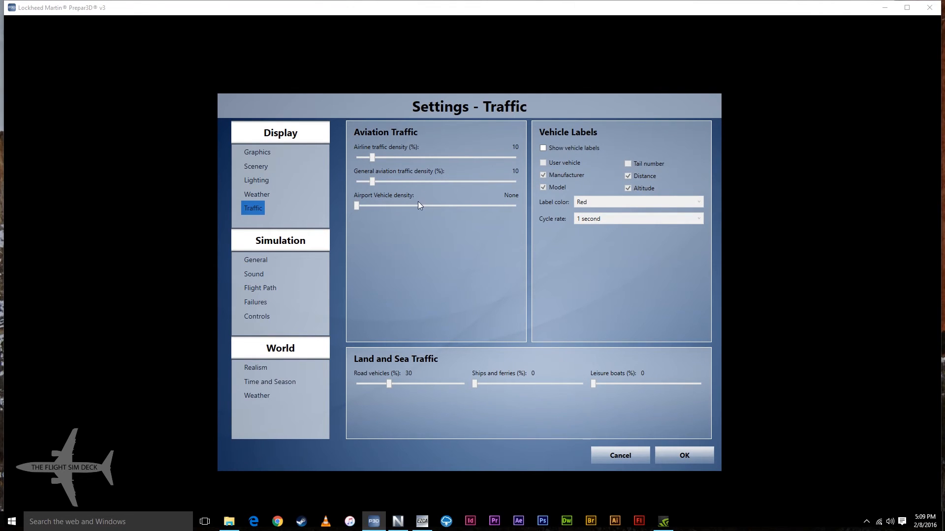
{"action": "left_click", "coordinate": [257, 194]}
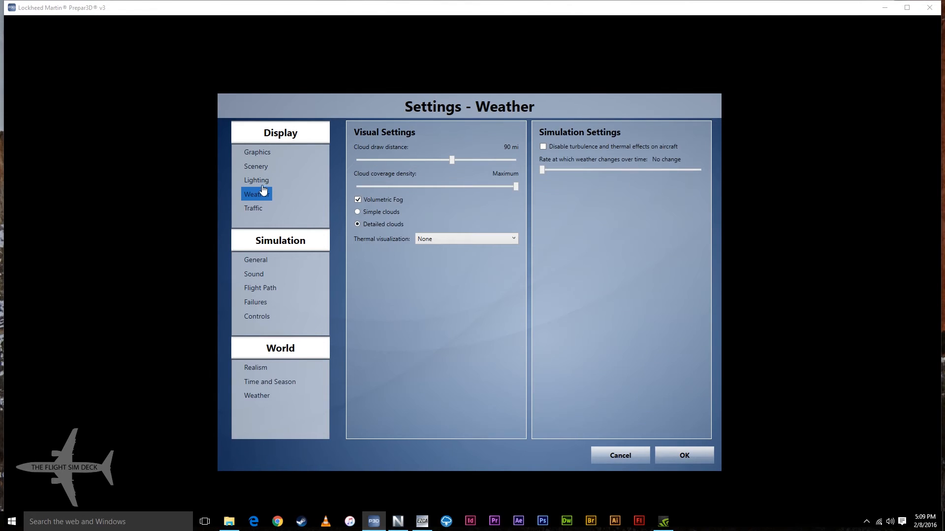
{"action": "left_click", "coordinate": [257, 152]}
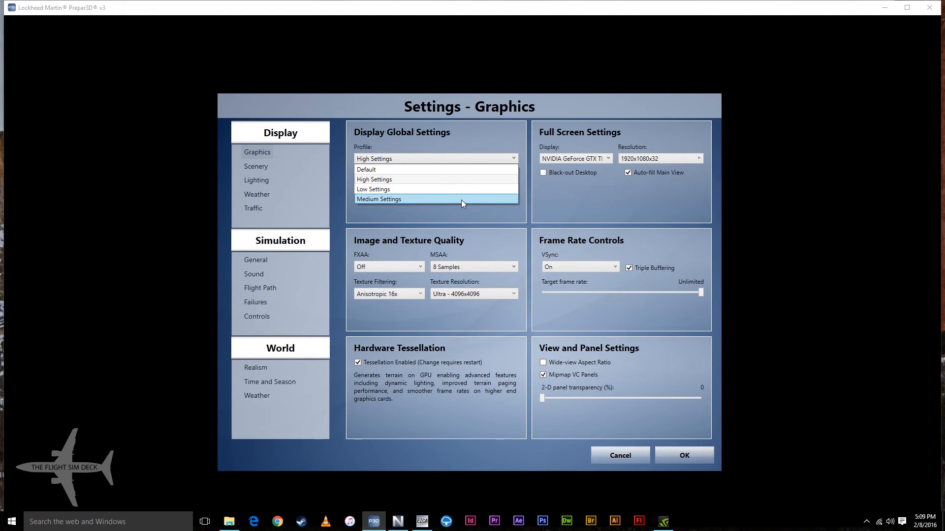
{"action": "left_click", "coordinate": [378, 199]}
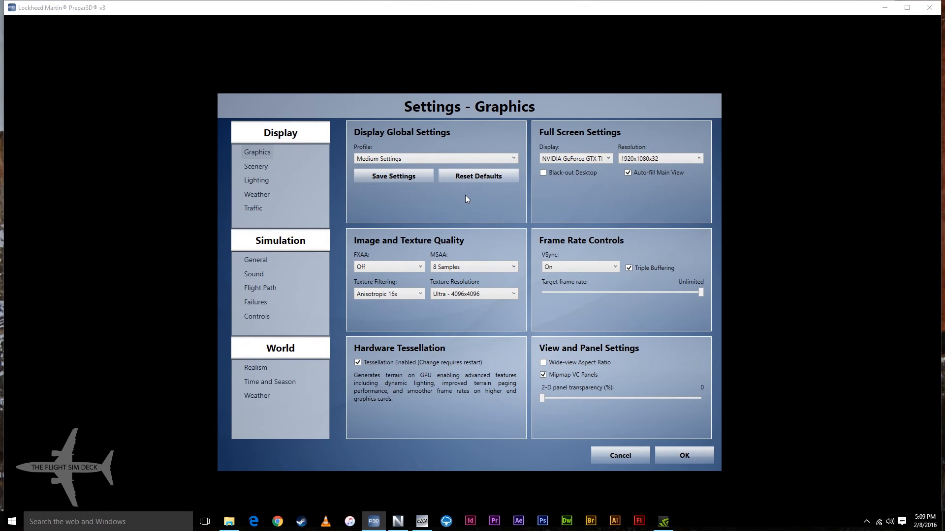
{"action": "mouse_move", "coordinate": [293, 168]}
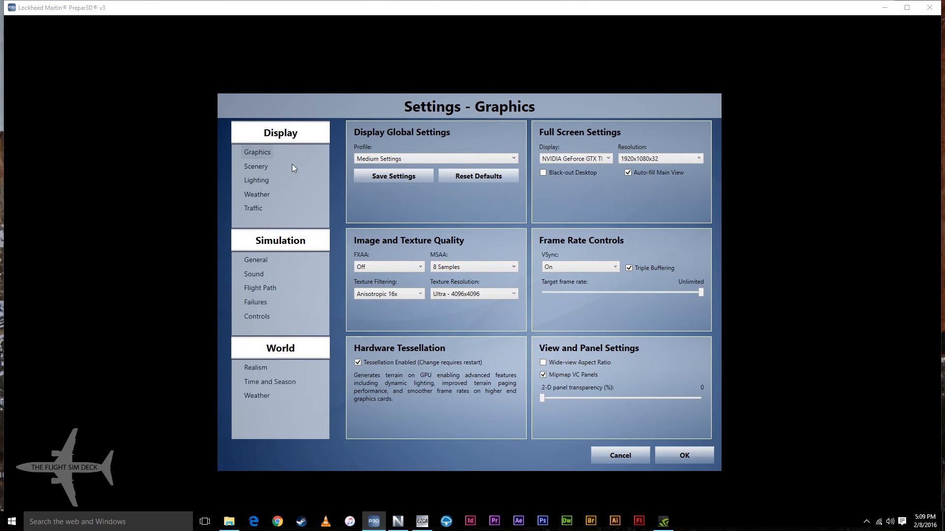
{"action": "mouse_move", "coordinate": [393, 175]}
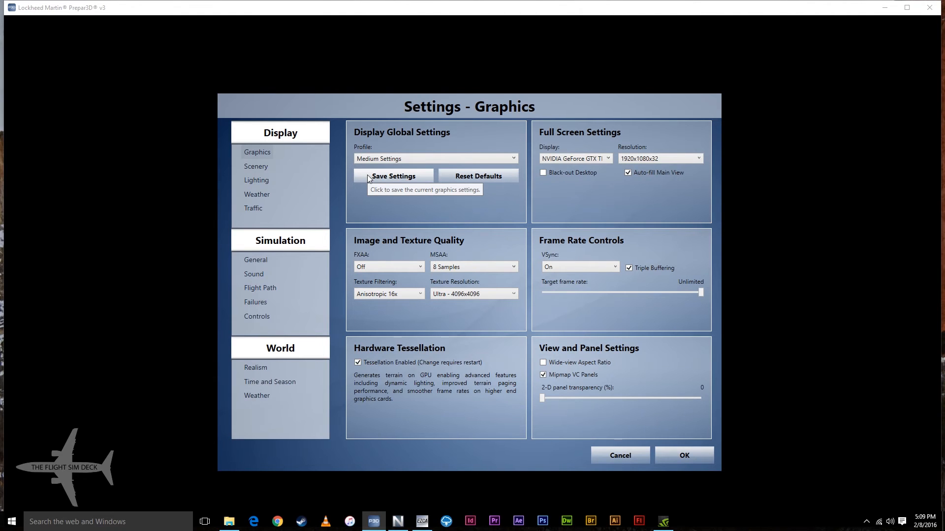
{"action": "mouse_move", "coordinate": [738, 292]}
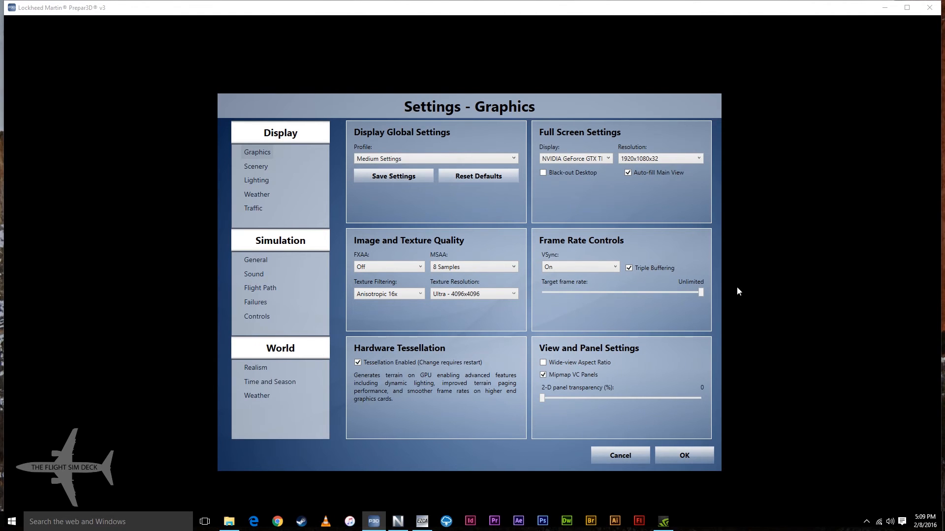
{"action": "mouse_move", "coordinate": [630, 322]}
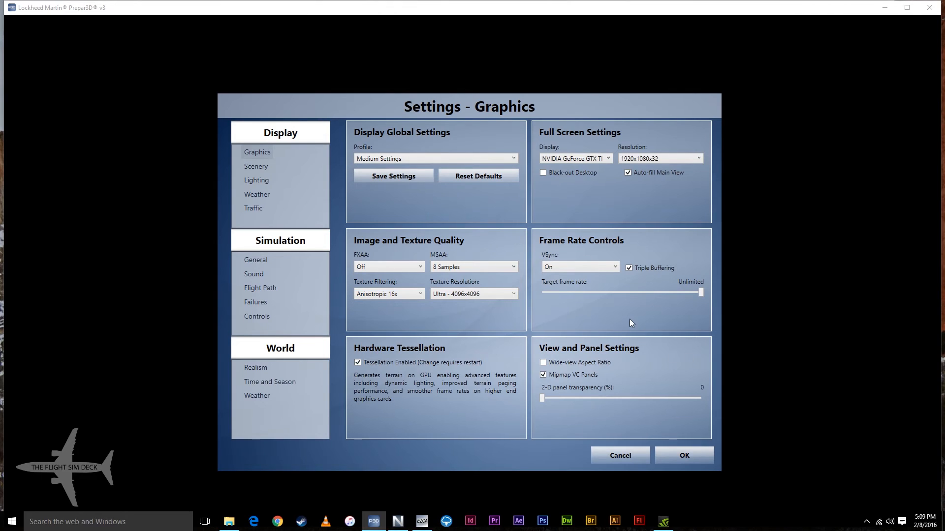
{"action": "mouse_move", "coordinate": [368, 259]}
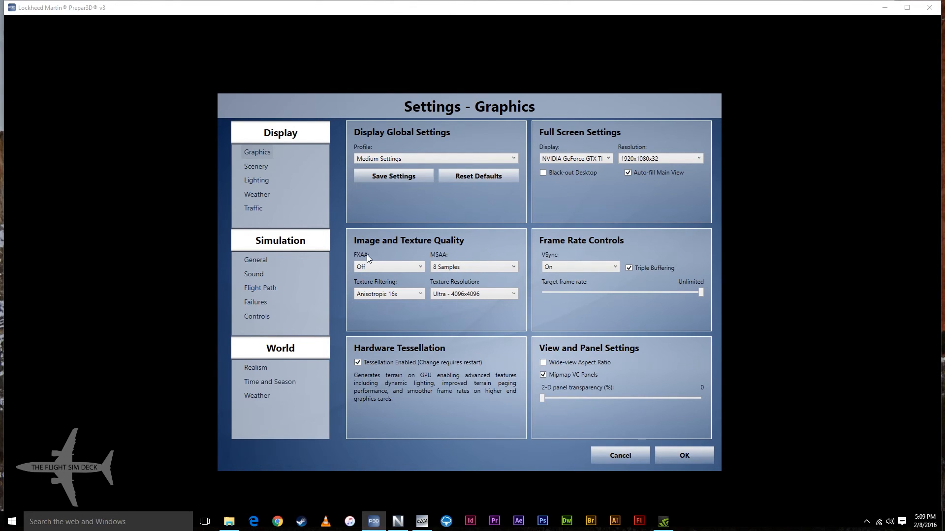
{"action": "mouse_move", "coordinate": [386, 267]}
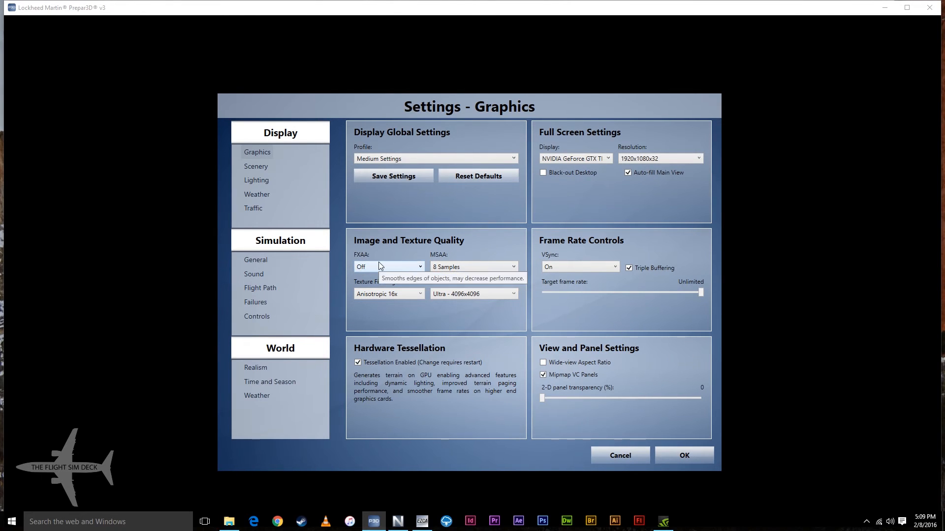
{"action": "mouse_move", "coordinate": [396, 269]}
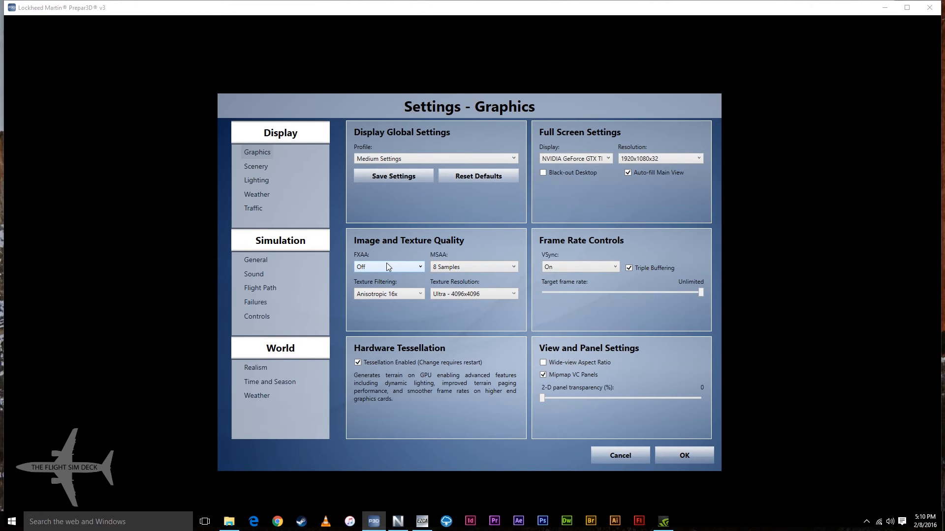
{"action": "mouse_move", "coordinate": [424, 274]}
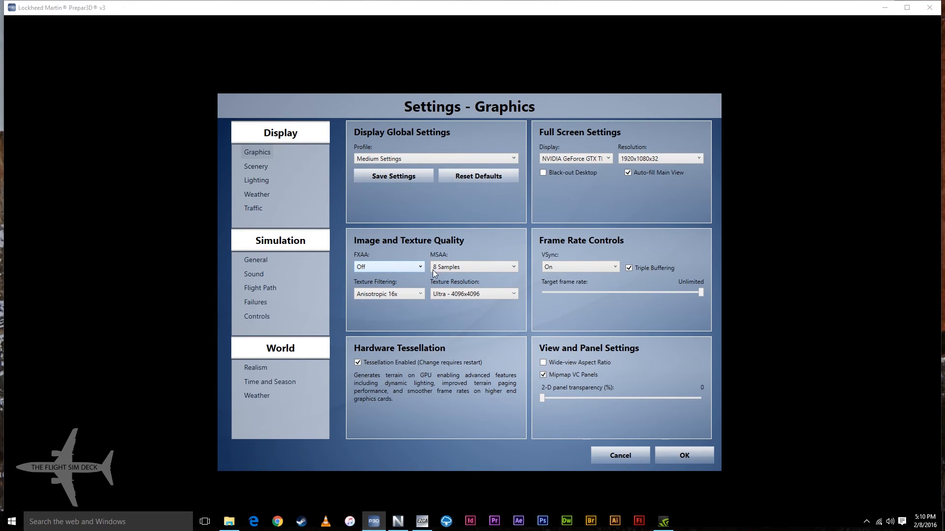
{"action": "mouse_move", "coordinate": [733, 292]}
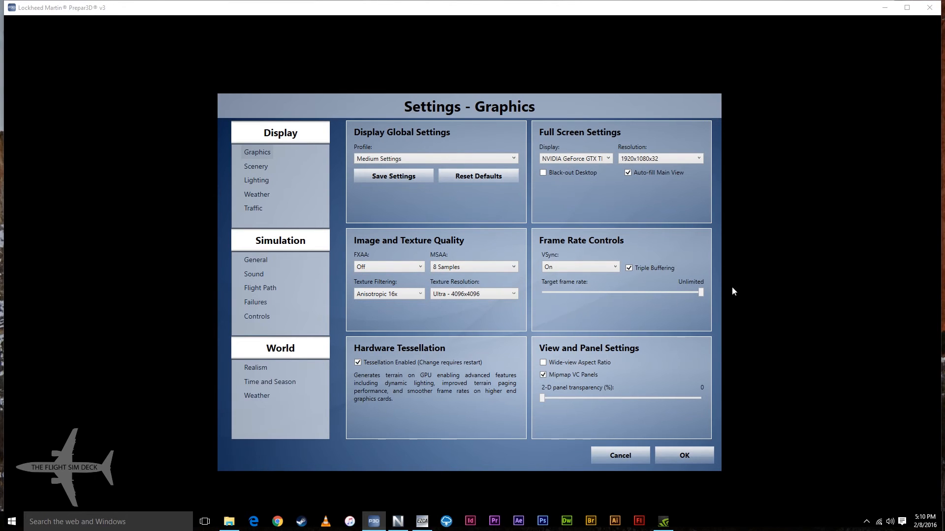
{"action": "mouse_move", "coordinate": [260, 172]}
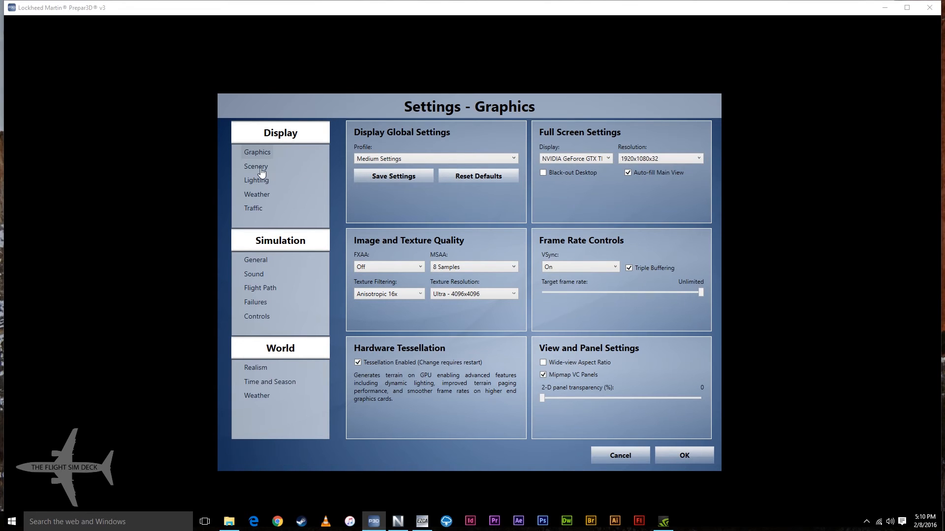
- Open the Medium profile's Scenery page and test autogen building density at Very Dense, then return it to Dense
{"action": "left_click", "coordinate": [256, 166]}
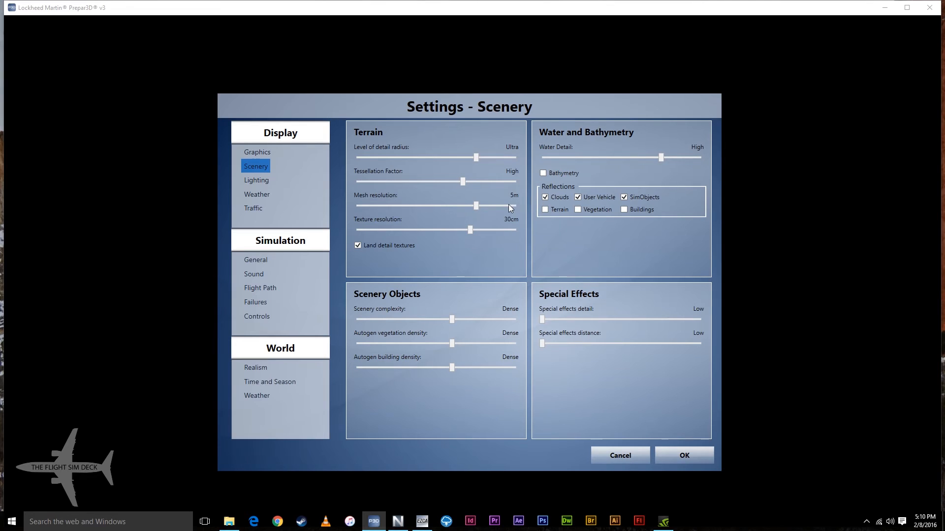
{"action": "mouse_move", "coordinate": [521, 230]}
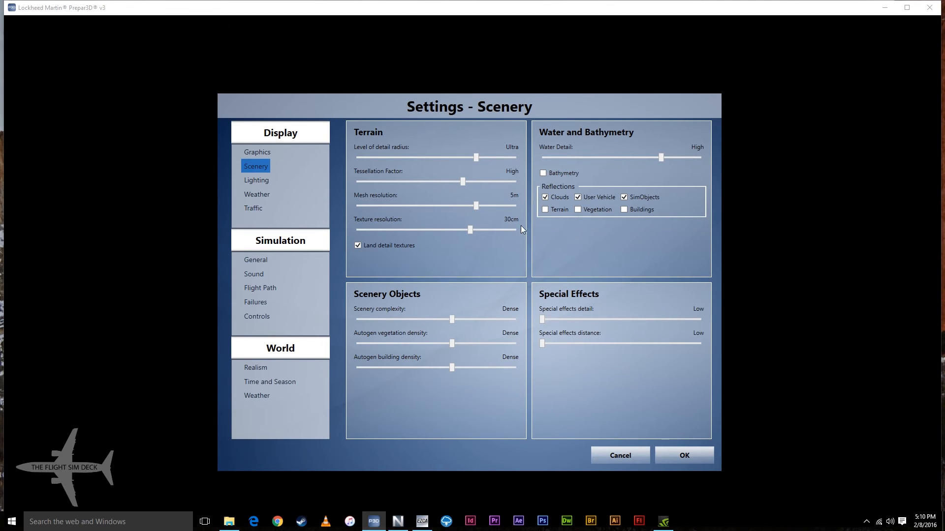
{"action": "mouse_move", "coordinate": [490, 302]}
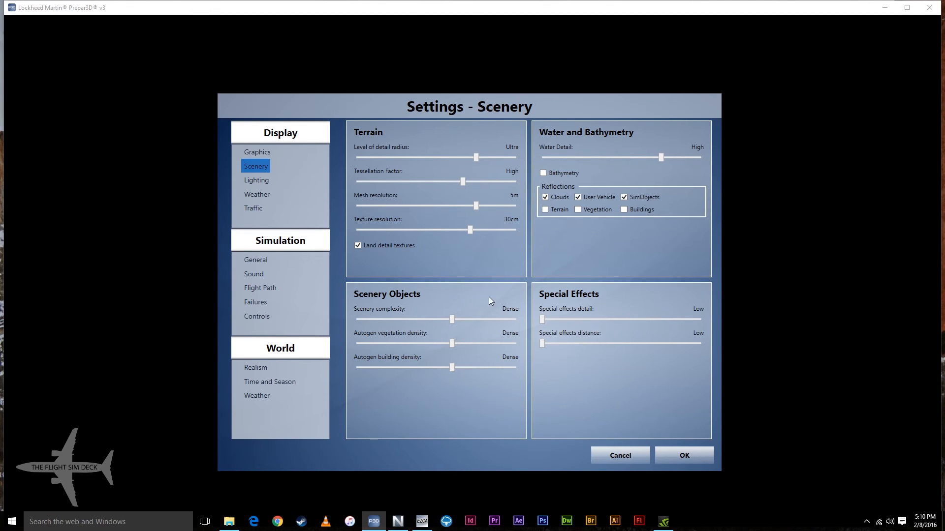
{"action": "mouse_move", "coordinate": [615, 283]}
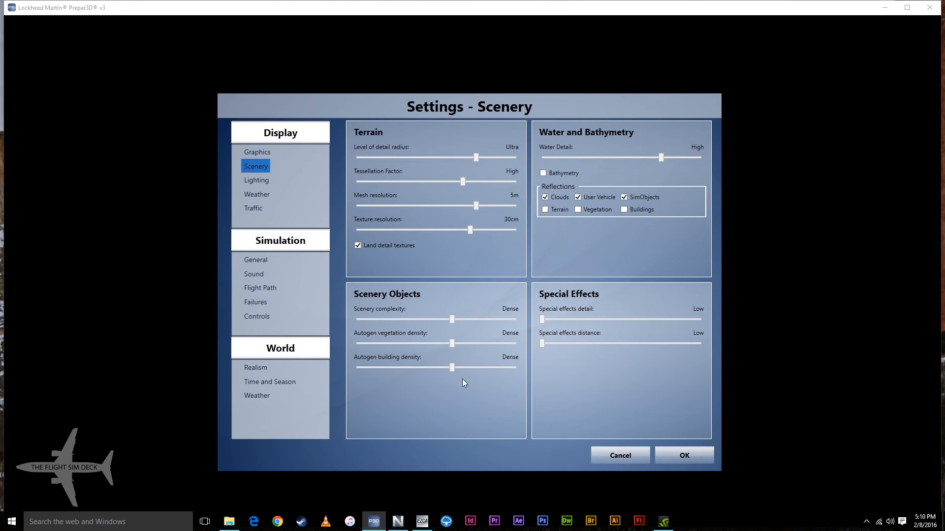
{"action": "mouse_move", "coordinate": [468, 375]}
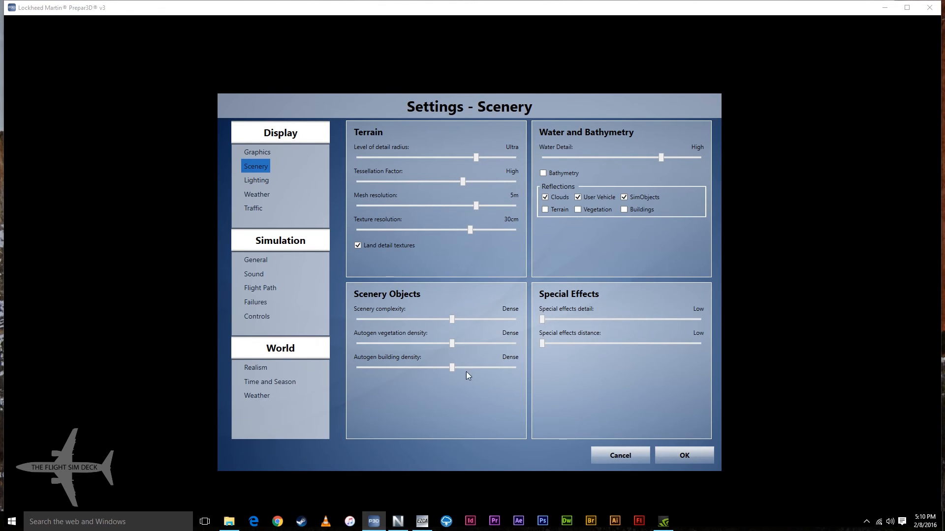
{"action": "left_click_drag", "start_coordinate": [453, 368], "coordinate": [483, 368]}
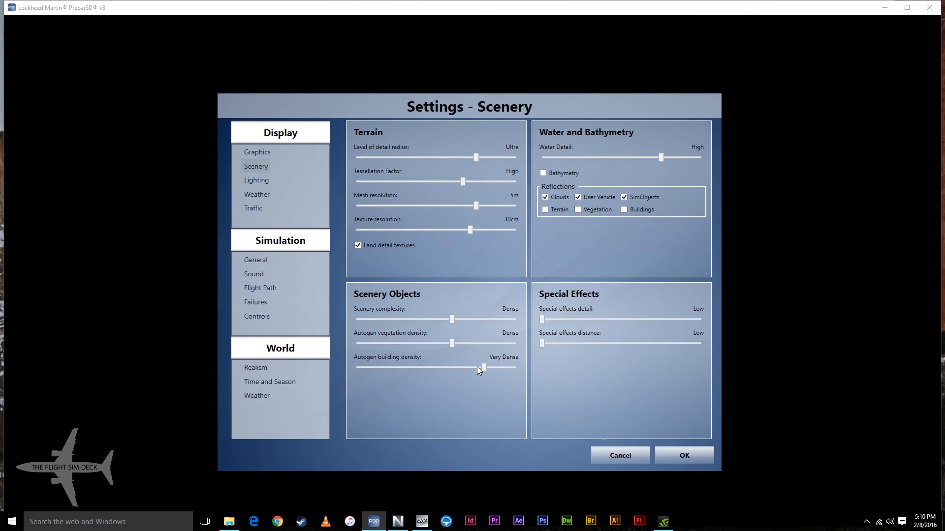
{"action": "left_click_drag", "start_coordinate": [483, 367], "coordinate": [452, 367]}
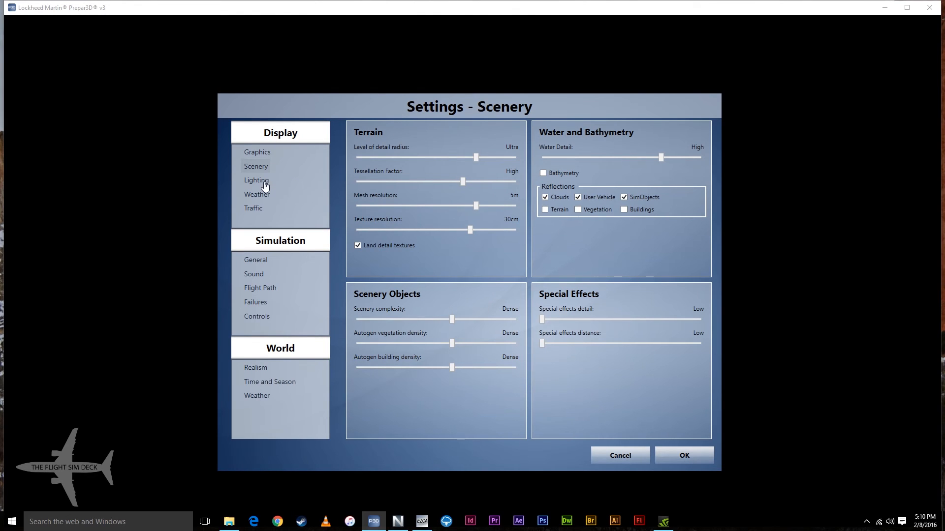
- Look over Lighting and Weather, set cloud draw distance to 90 mi, then show Traffic settings
{"action": "left_click", "coordinate": [256, 180]}
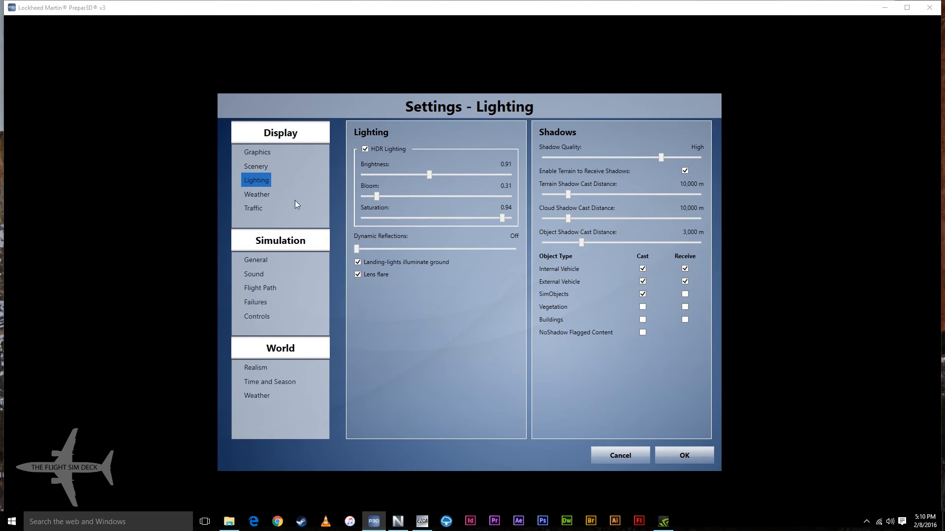
{"action": "left_click", "coordinate": [257, 193]}
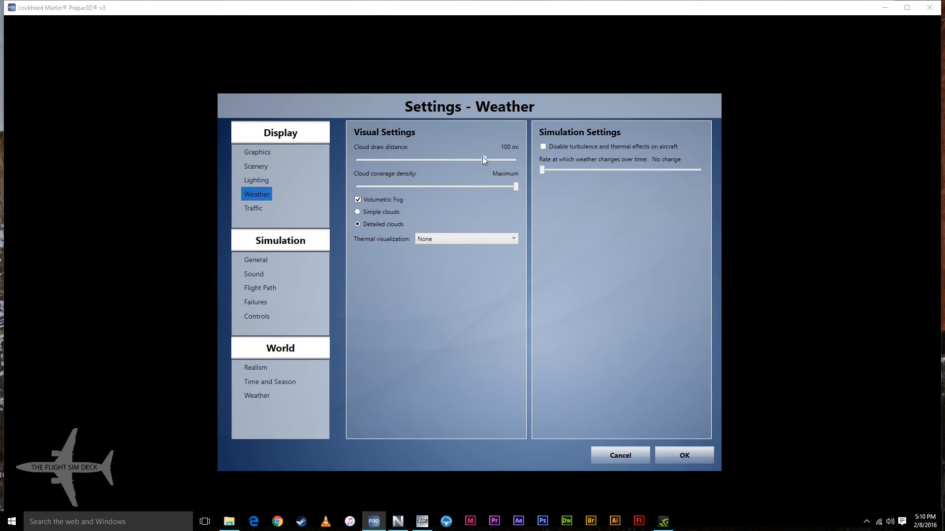
{"action": "left_click_drag", "start_coordinate": [482, 159], "coordinate": [452, 160]}
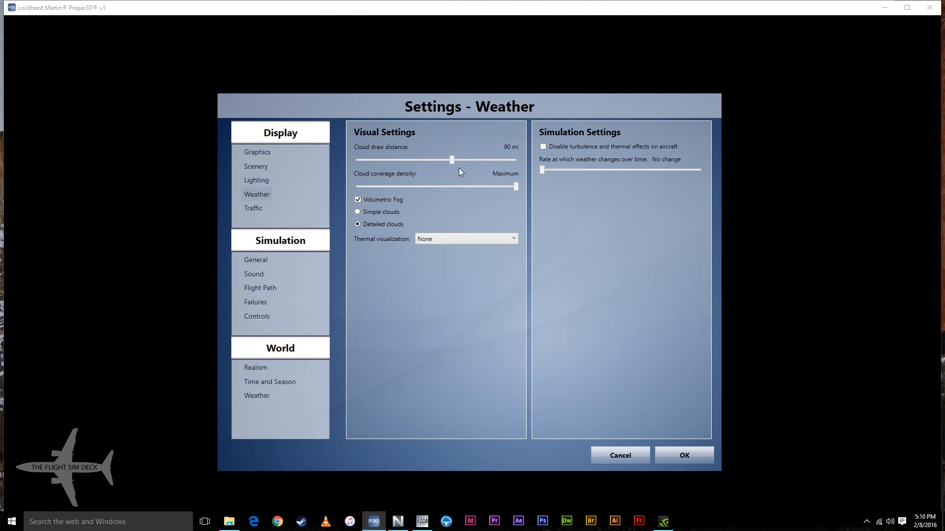
{"action": "mouse_move", "coordinate": [307, 220]}
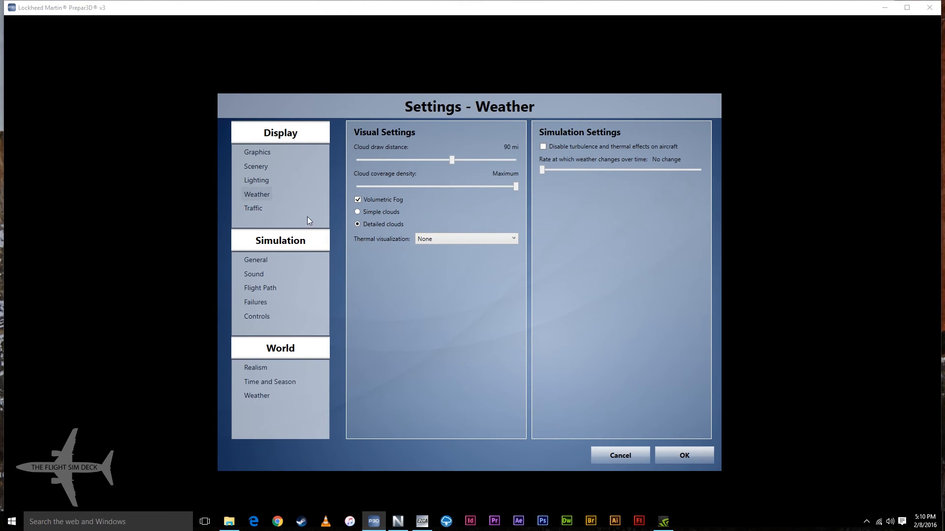
{"action": "left_click", "coordinate": [252, 208]}
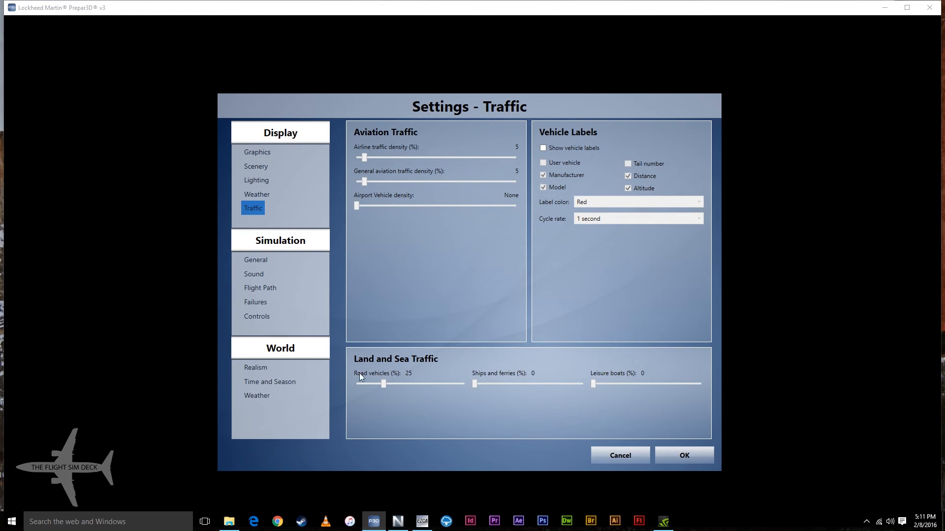
{"action": "mouse_move", "coordinate": [362, 386]}
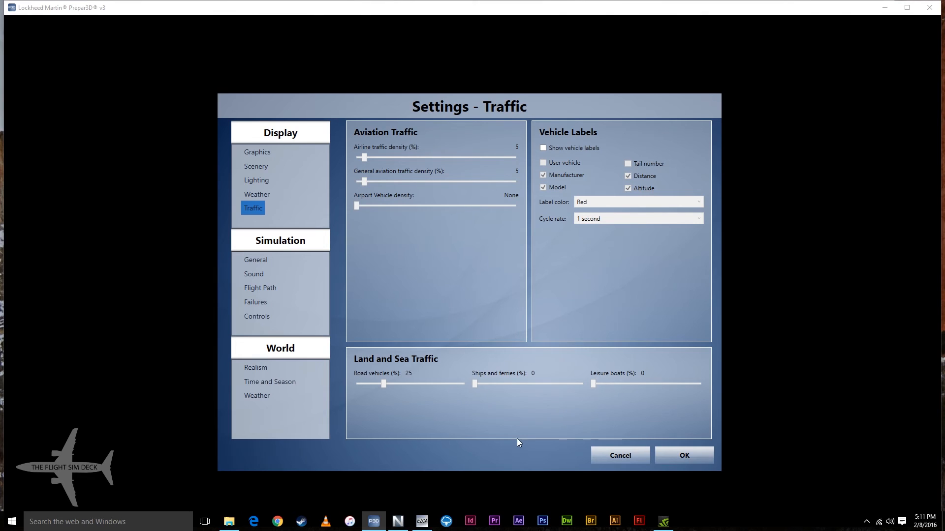
{"action": "mouse_move", "coordinate": [426, 371]}
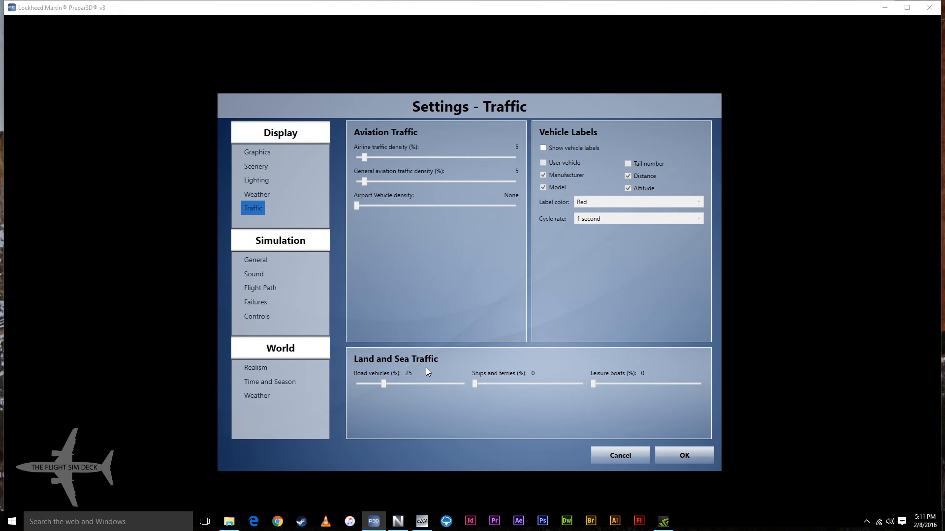
{"action": "mouse_move", "coordinate": [258, 197]}
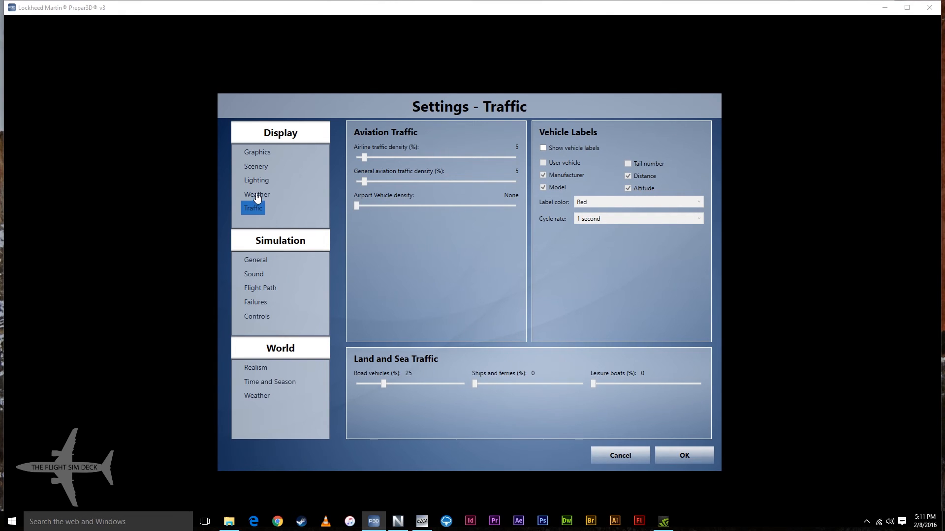
- Switch the Graphics page to the Low Settings profile, toggling wide-view aspect ratio off and back on
{"action": "left_click", "coordinate": [257, 152]}
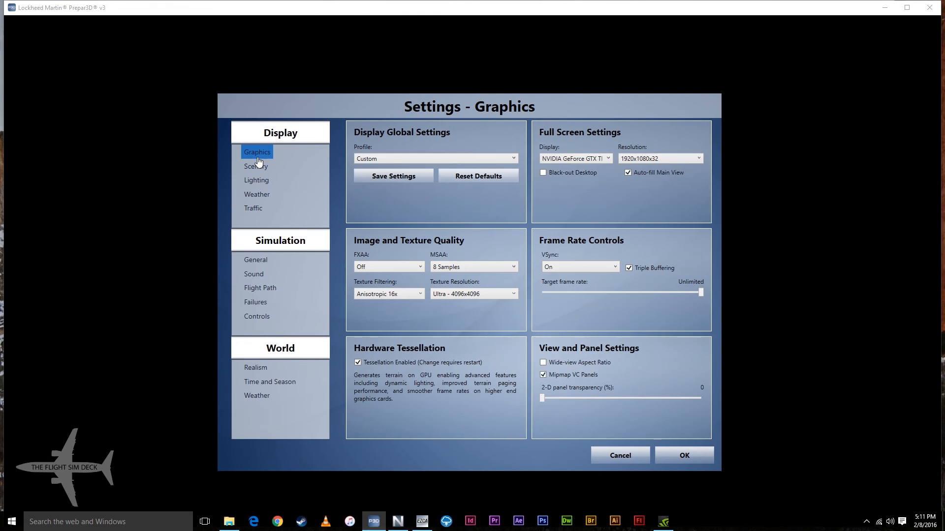
{"action": "left_click", "coordinate": [434, 159]}
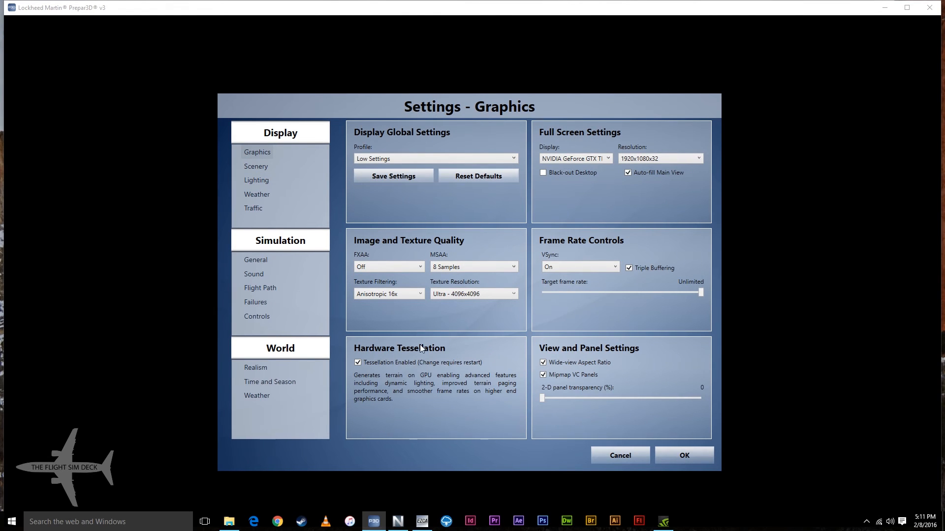
{"action": "mouse_move", "coordinate": [378, 306]}
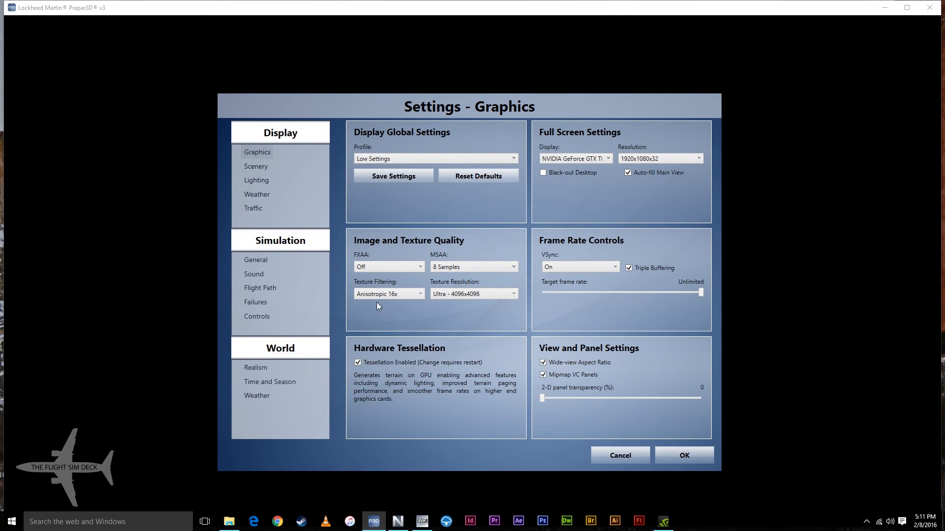
{"action": "mouse_move", "coordinate": [626, 351]}
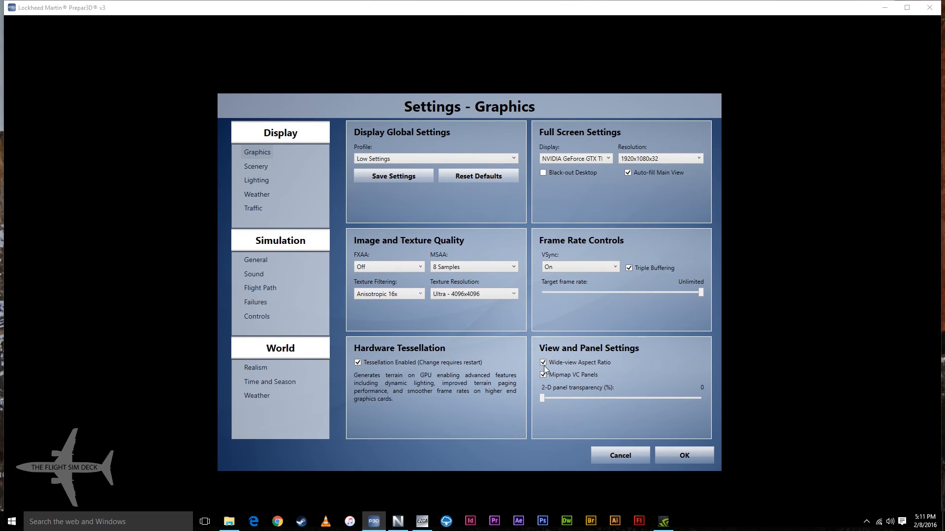
{"action": "left_click", "coordinate": [541, 362]}
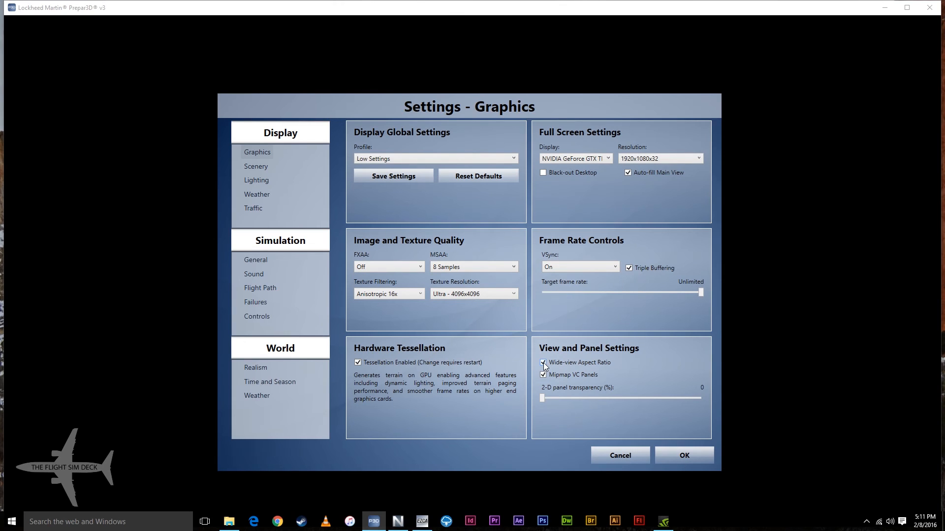
{"action": "left_click", "coordinate": [542, 362]}
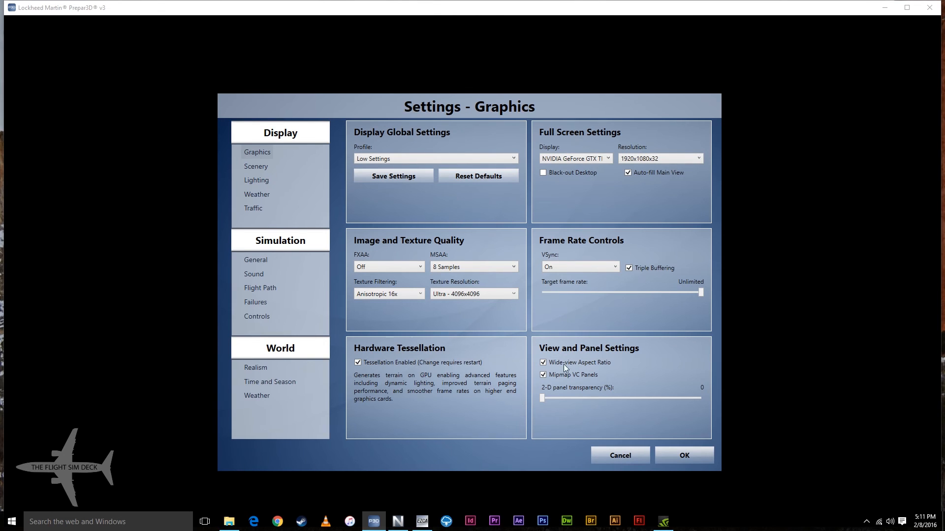
{"action": "mouse_move", "coordinate": [453, 263]}
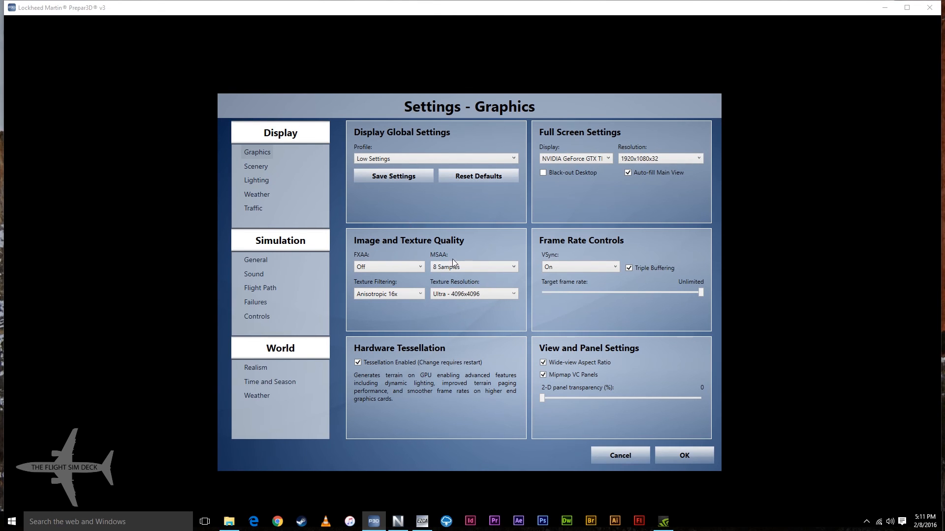
{"action": "mouse_move", "coordinate": [287, 207]}
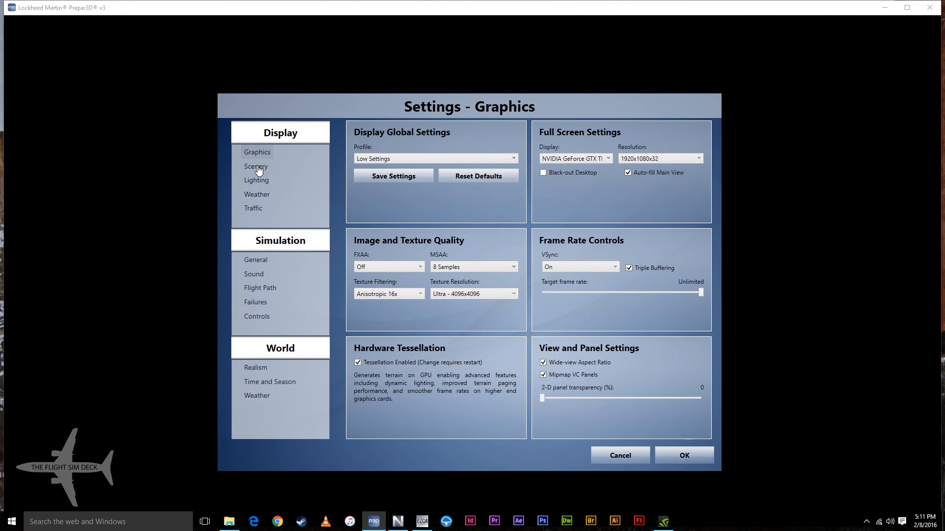
- Step through the Low profile's Scenery, Lighting and Weather pages, ending on Traffic (aviation 5%, road 15%)
{"action": "left_click", "coordinate": [255, 166]}
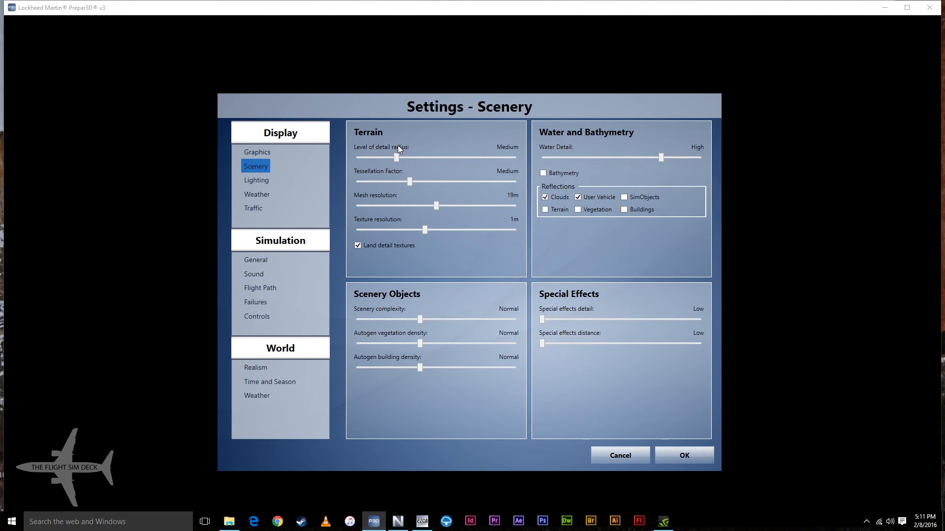
{"action": "mouse_move", "coordinate": [417, 218]}
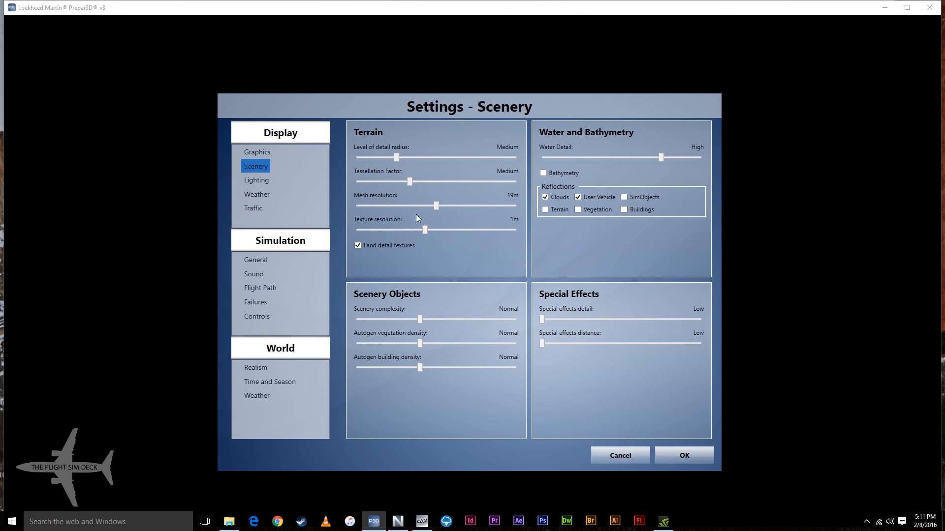
{"action": "mouse_move", "coordinate": [489, 246]}
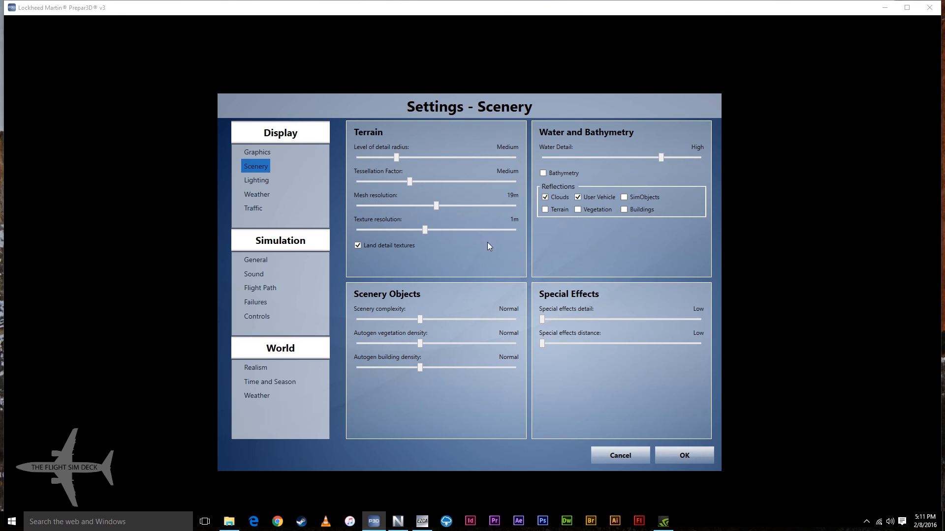
{"action": "mouse_move", "coordinate": [501, 267]}
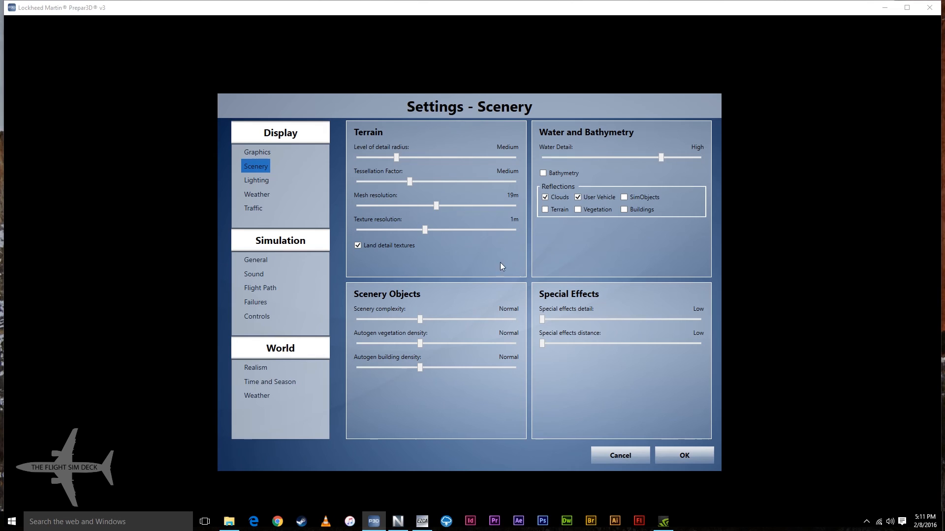
{"action": "mouse_move", "coordinate": [458, 283]}
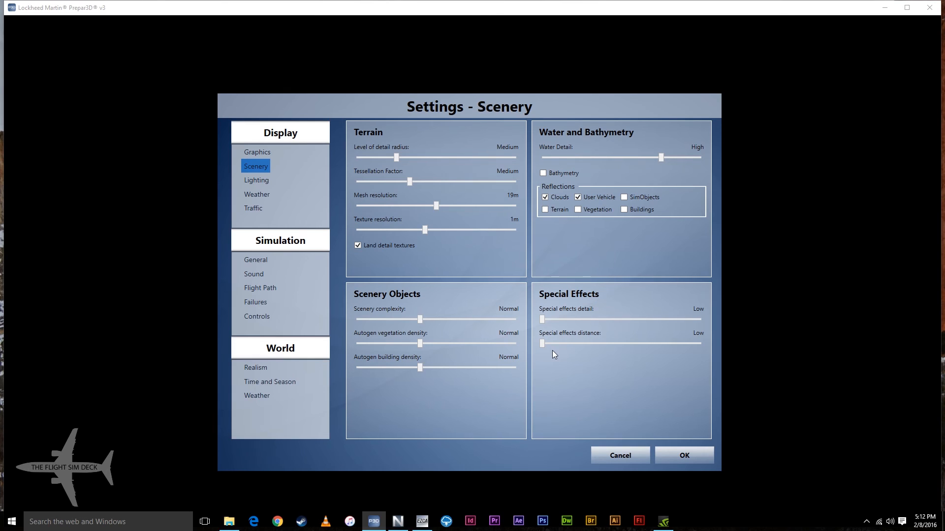
{"action": "mouse_move", "coordinate": [645, 331]}
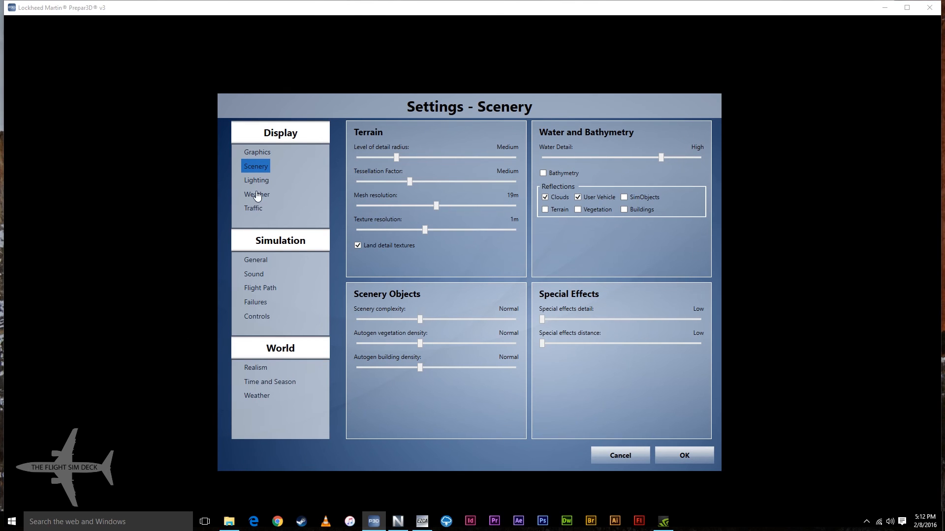
{"action": "left_click", "coordinate": [256, 179]}
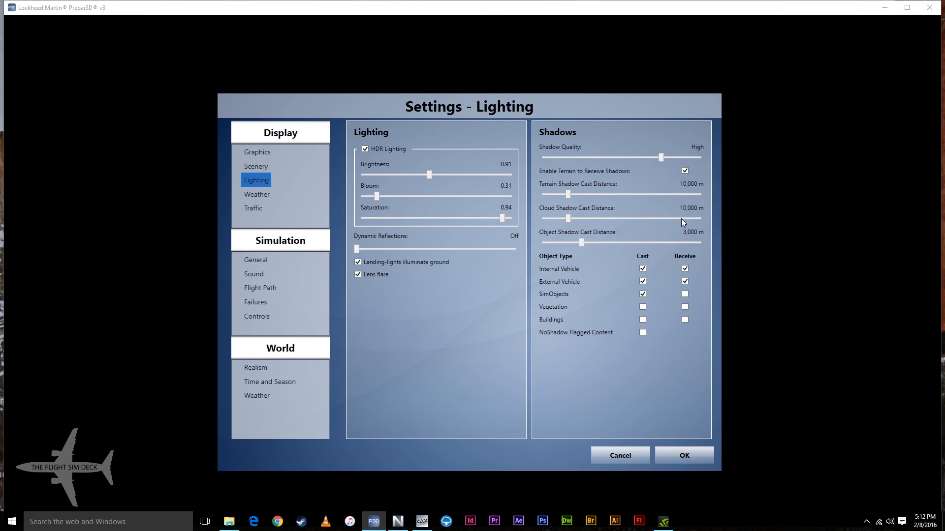
{"action": "mouse_move", "coordinate": [476, 380]}
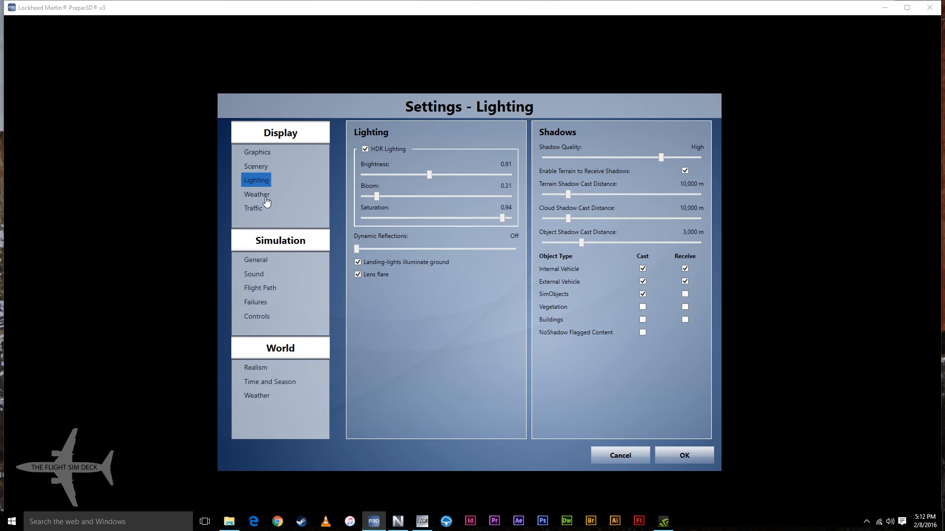
{"action": "left_click", "coordinate": [257, 194]}
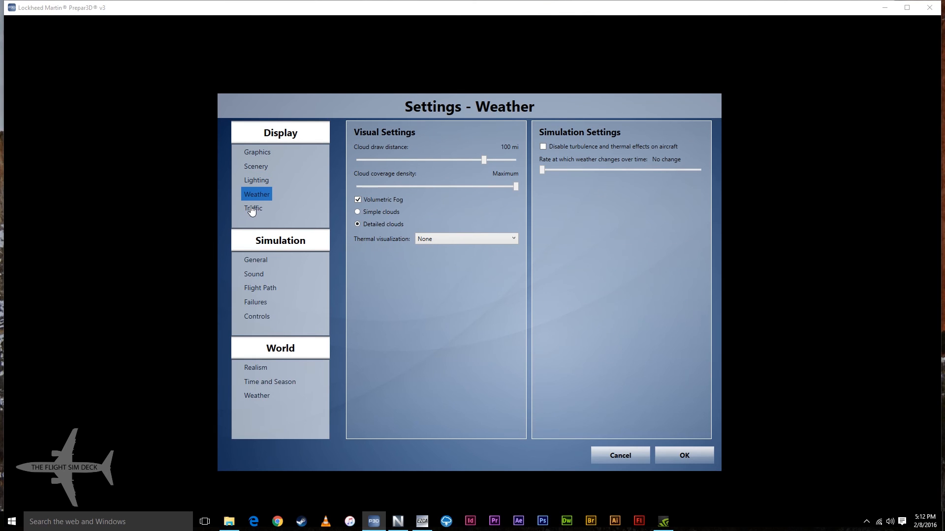
{"action": "left_click", "coordinate": [253, 207]}
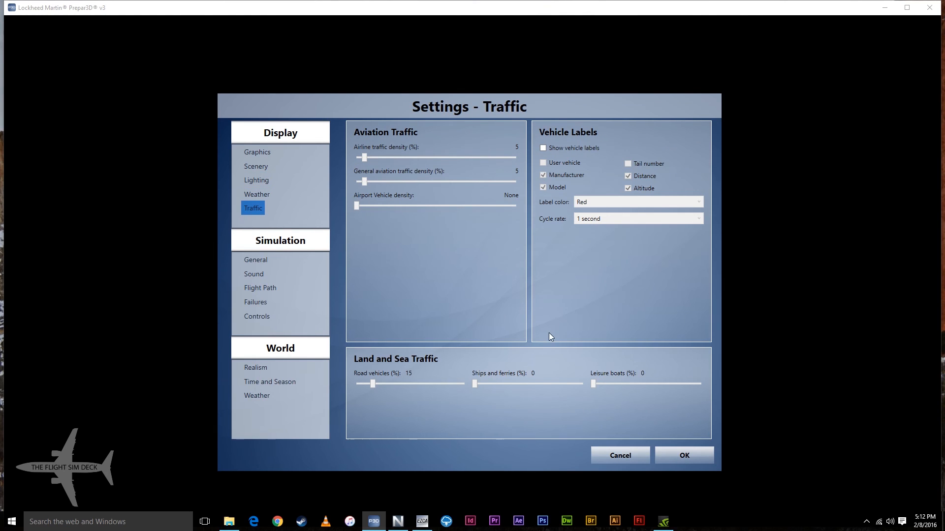
{"action": "mouse_move", "coordinate": [390, 376]}
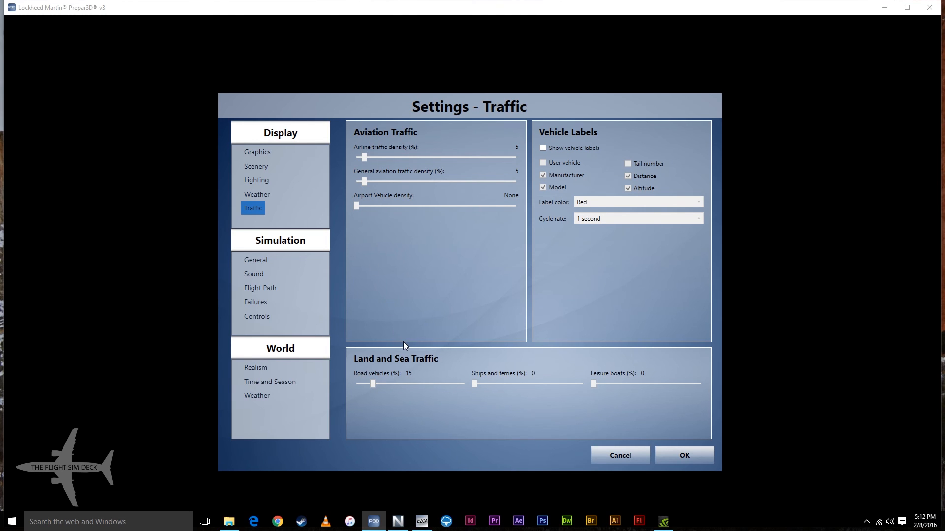
{"action": "mouse_move", "coordinate": [258, 155]}
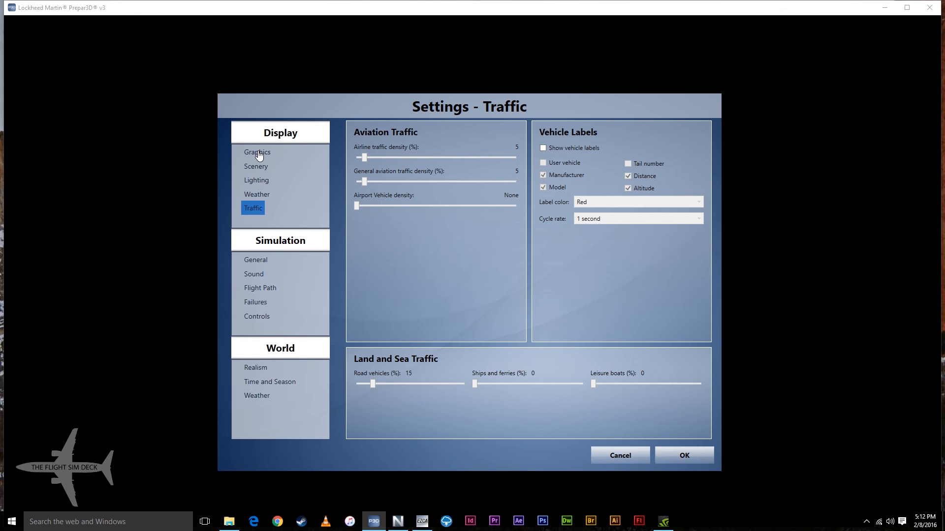
- Go back to Graphics and dismiss the profile list with Low Settings still selected
{"action": "left_click", "coordinate": [257, 152]}
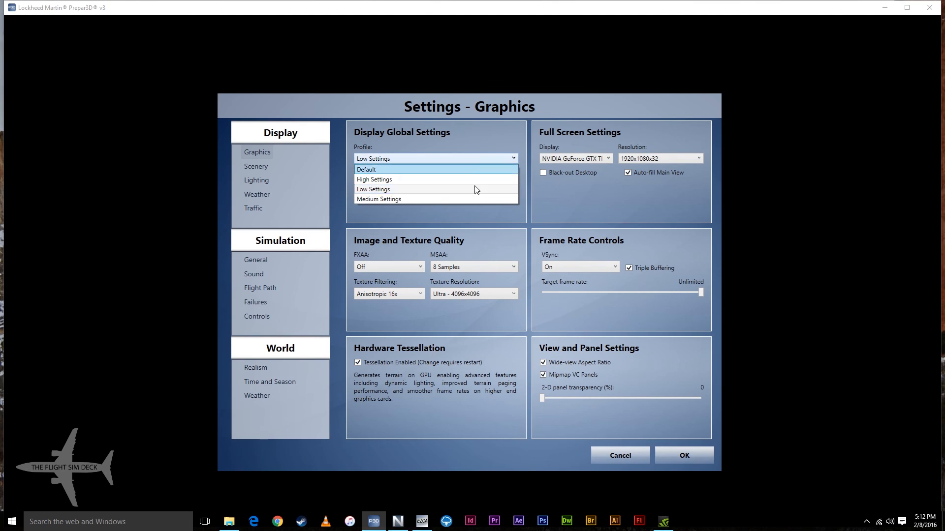
{"action": "mouse_move", "coordinate": [378, 199]}
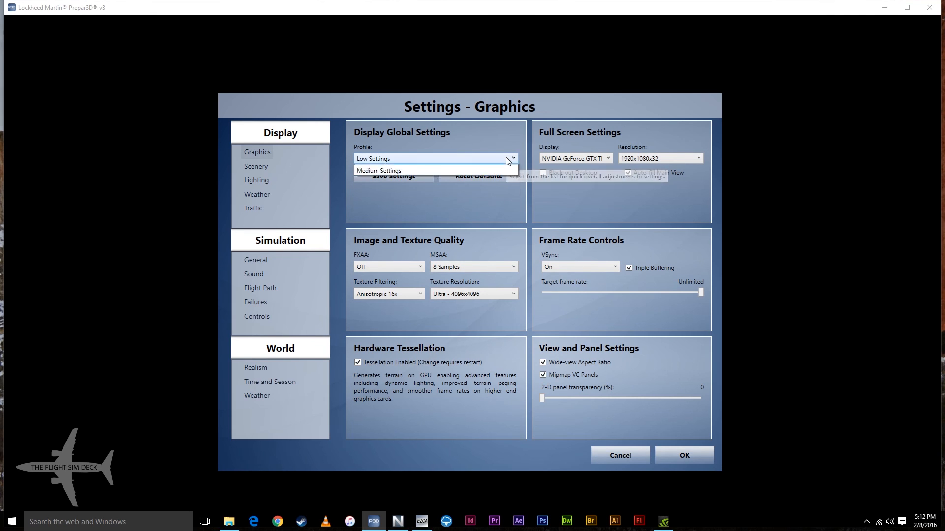
{"action": "left_click", "coordinate": [513, 159]}
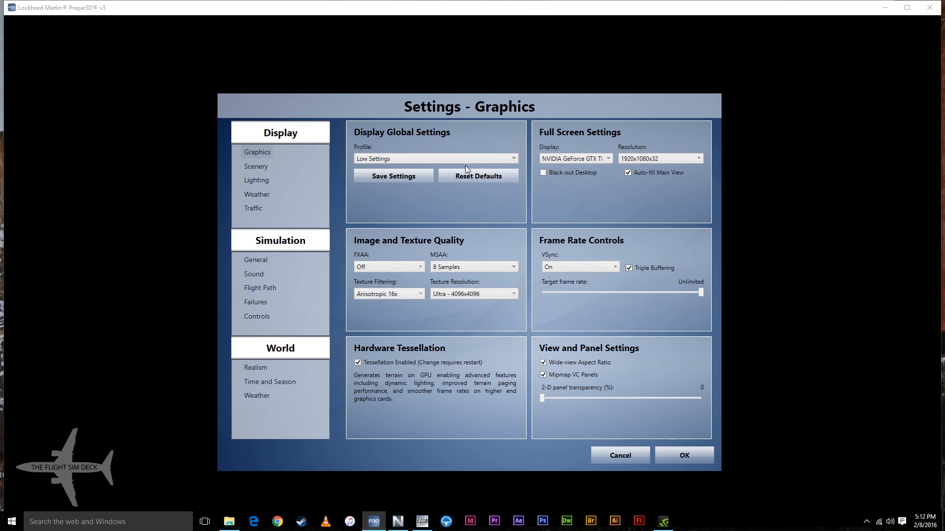
{"action": "mouse_move", "coordinate": [550, 422]}
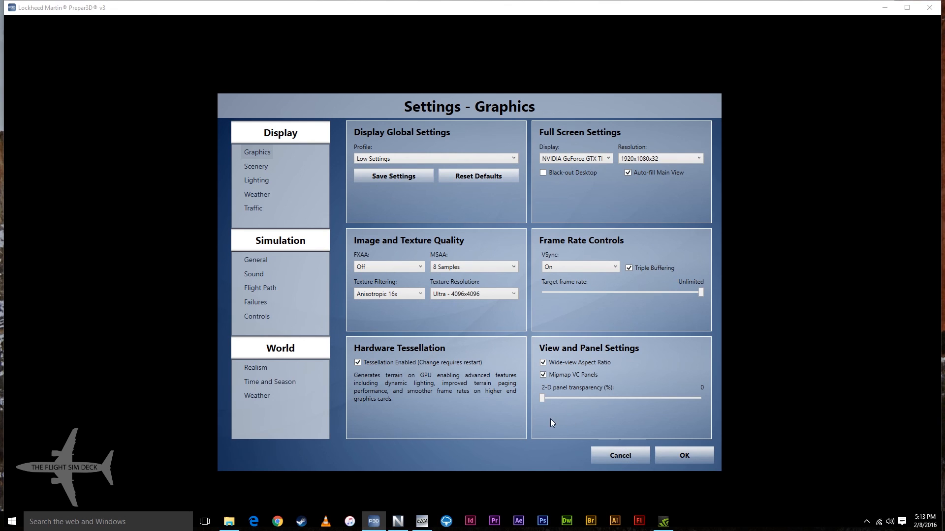
{"action": "mouse_move", "coordinate": [469, 419]}
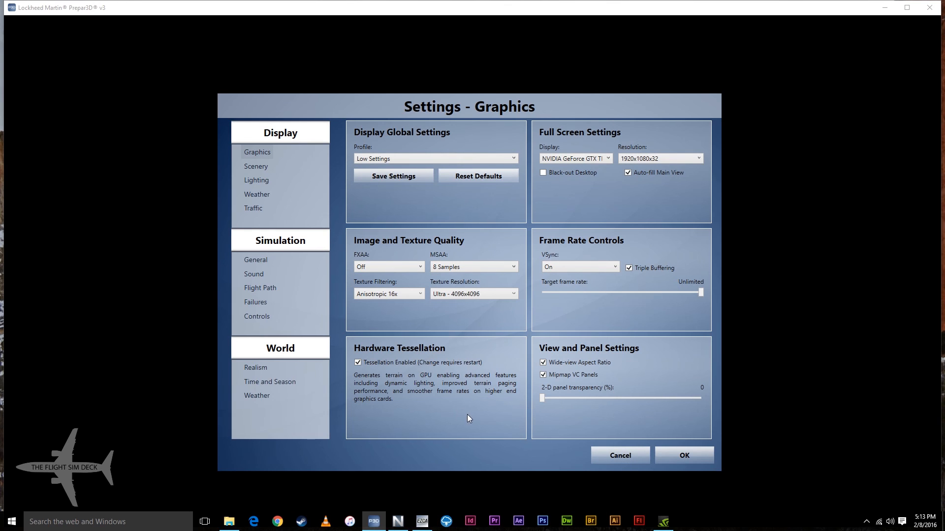
{"action": "mouse_move", "coordinate": [458, 452]}
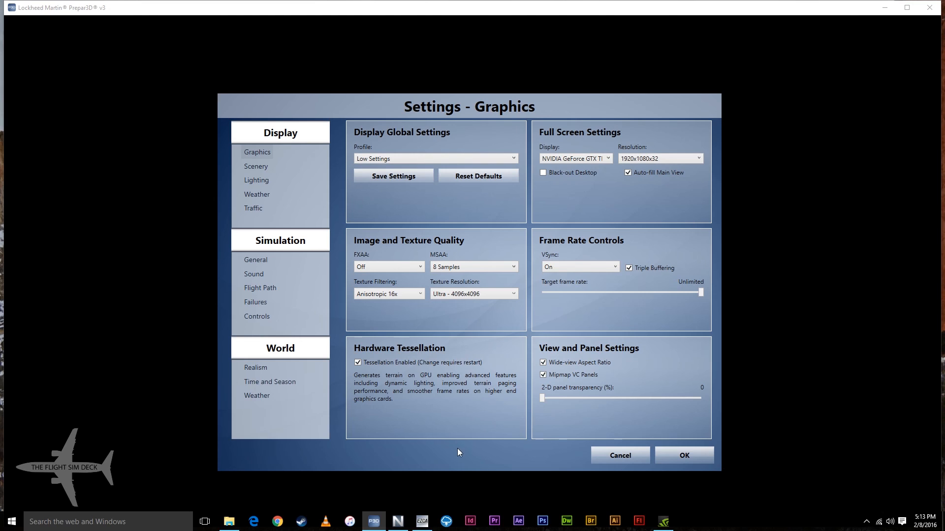
{"action": "mouse_move", "coordinate": [478, 417]}
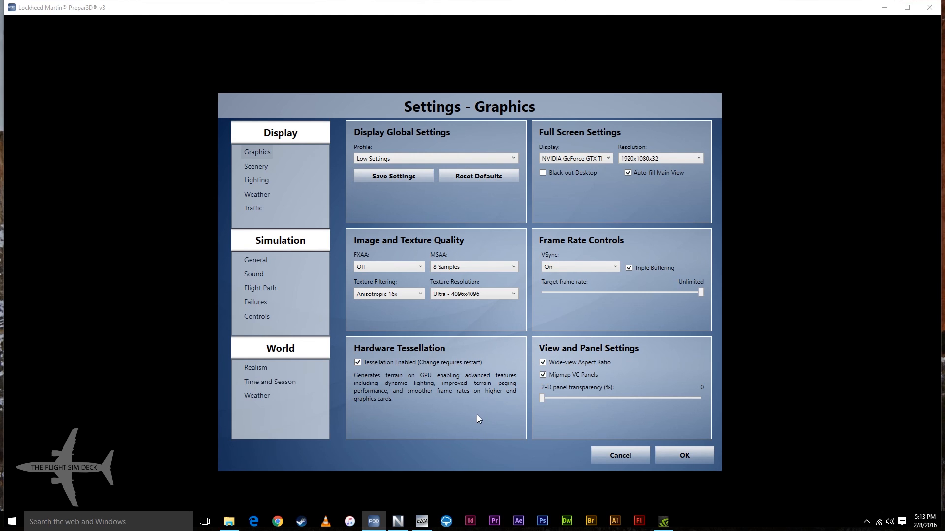
{"action": "mouse_move", "coordinate": [475, 421]}
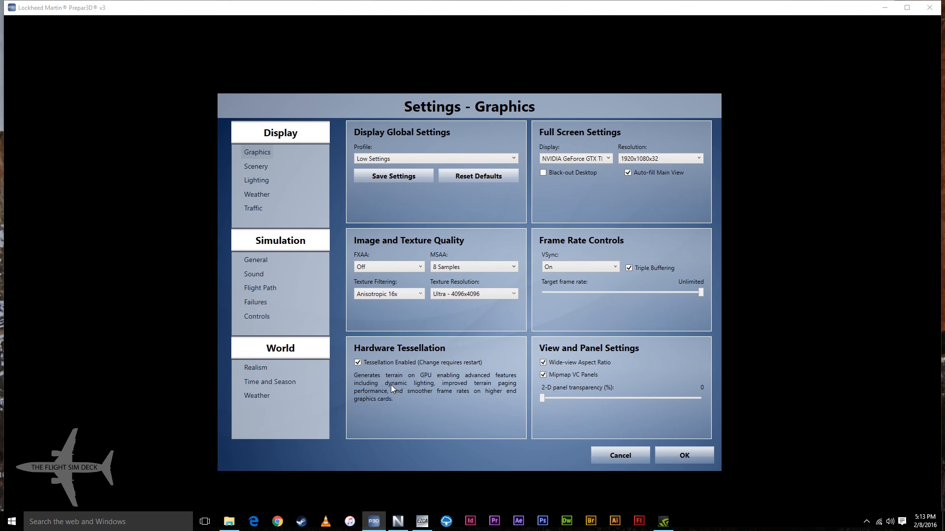
{"action": "mouse_move", "coordinate": [527, 208]}
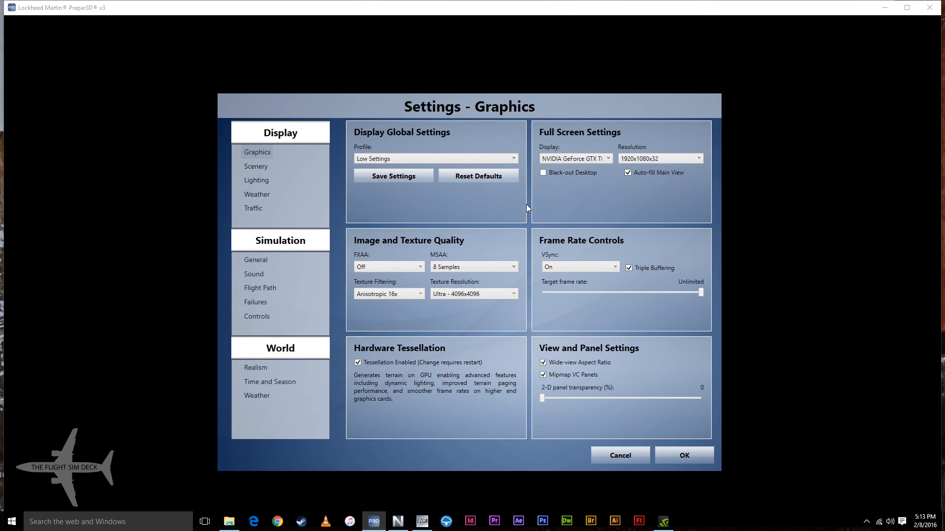
{"action": "mouse_move", "coordinate": [535, 208]}
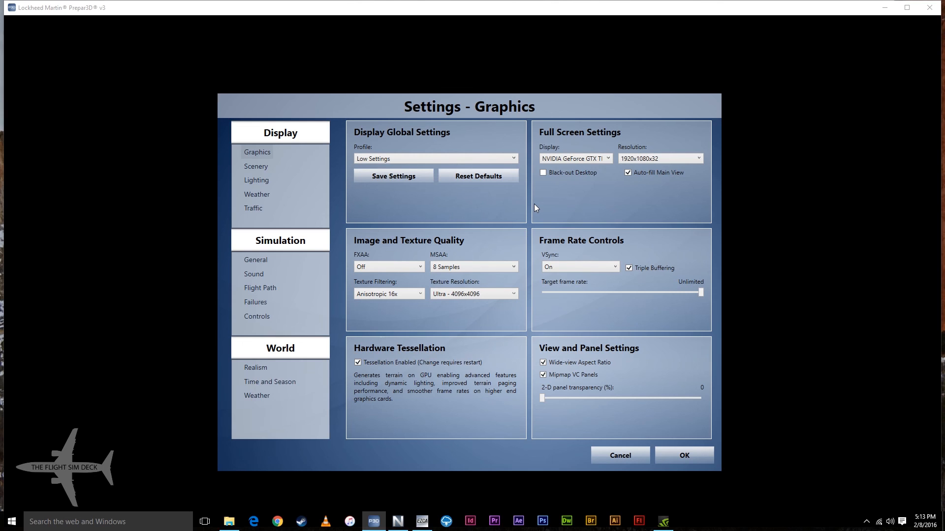
{"action": "mouse_move", "coordinate": [622, 254]}
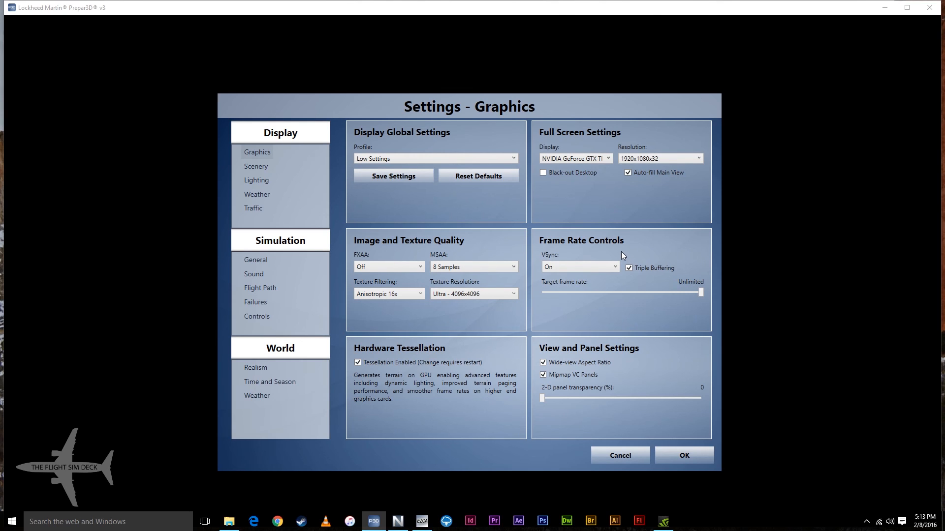